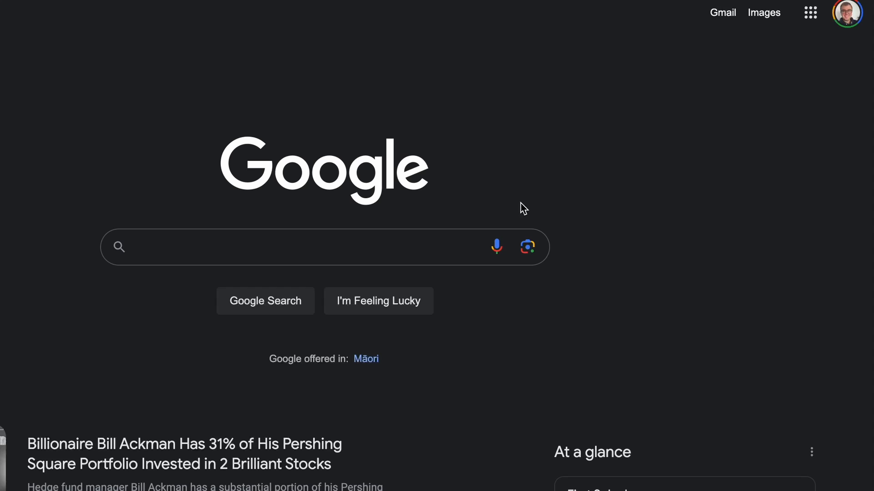
Launch Sheets from the Google apps menu to create a blank spreadsheet.
{"action": "left_click", "coordinate": [810, 12]}
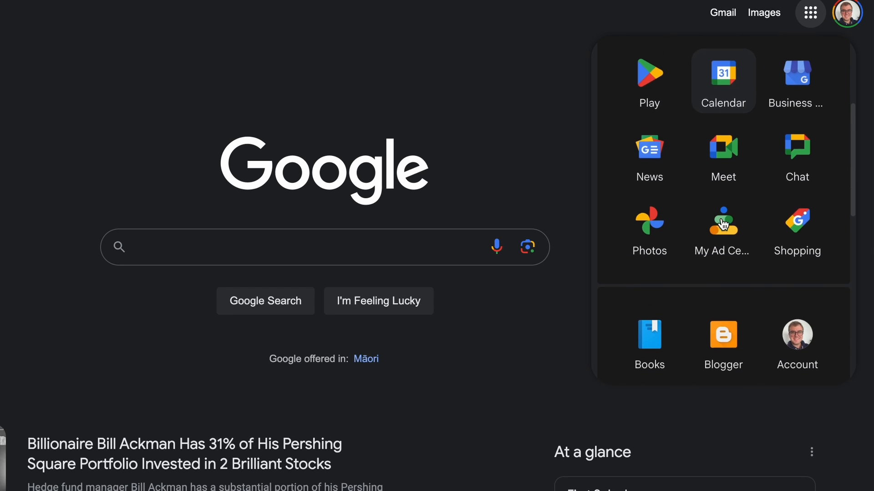
{"action": "scroll", "scroll_direction": "down", "scroll_amount": 3}
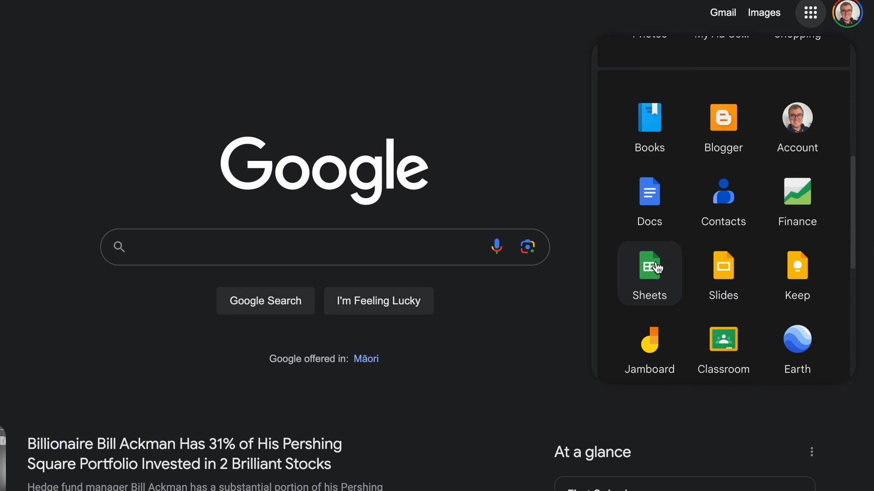
{"action": "left_click", "coordinate": [648, 264]}
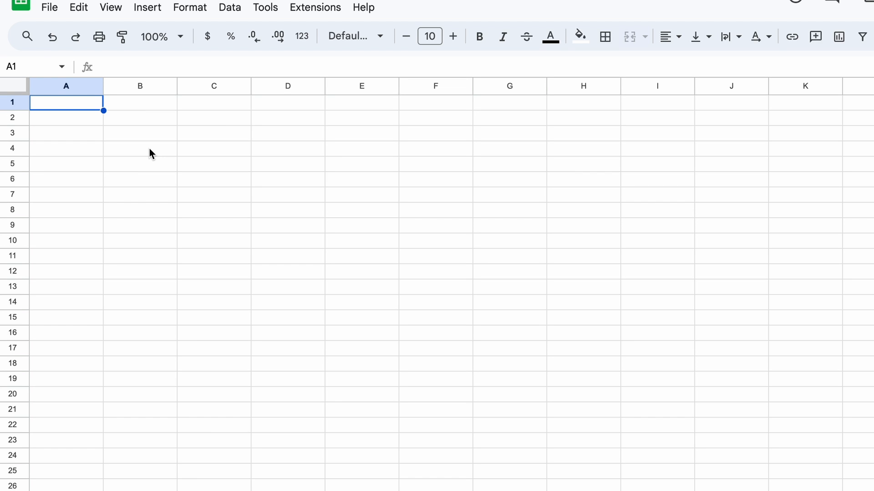
Enter the labels Loan Amount, Interest Rate, Term (yrs) and Payments Per Year in A1–A4.
{"action": "type", "text": "Loan Amount"}
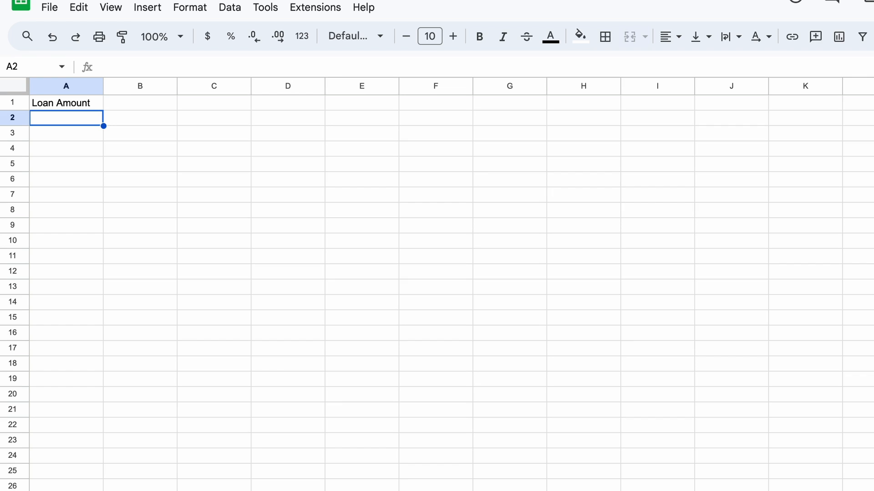
{"action": "double_click", "coordinate": [65, 118]}
{"action": "type", "text": "Interest Rate"}
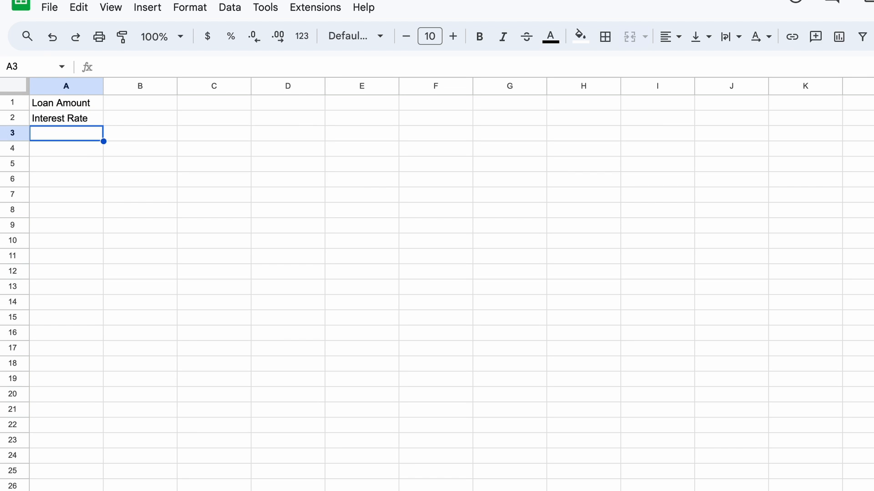
{"action": "type", "text": "Term (yrs"}
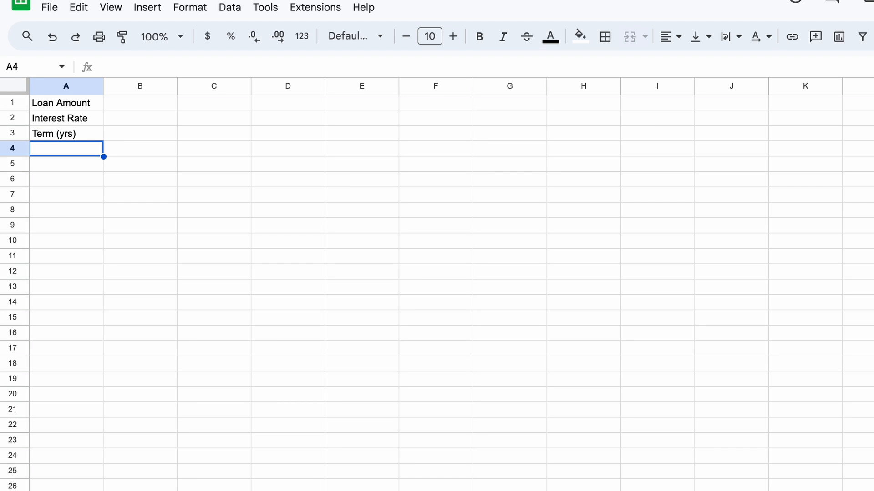
{"action": "type", "text": "Pa"}
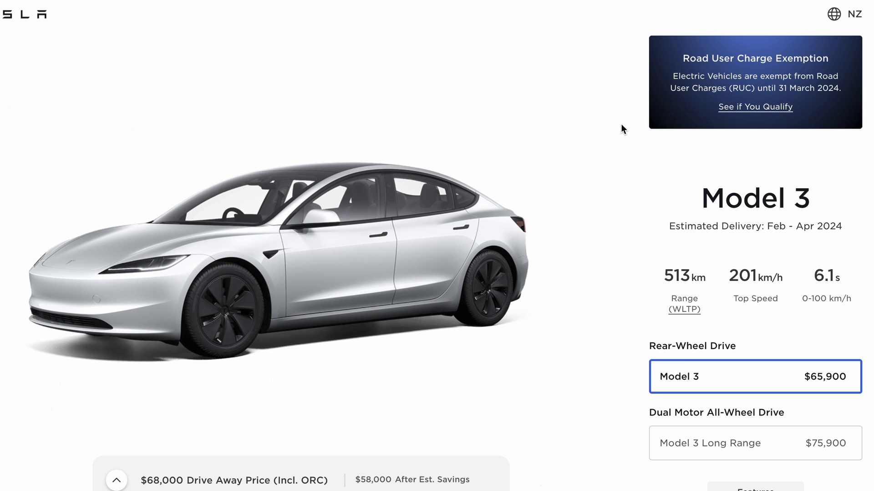
{"action": "mouse_move", "coordinate": [643, 347]}
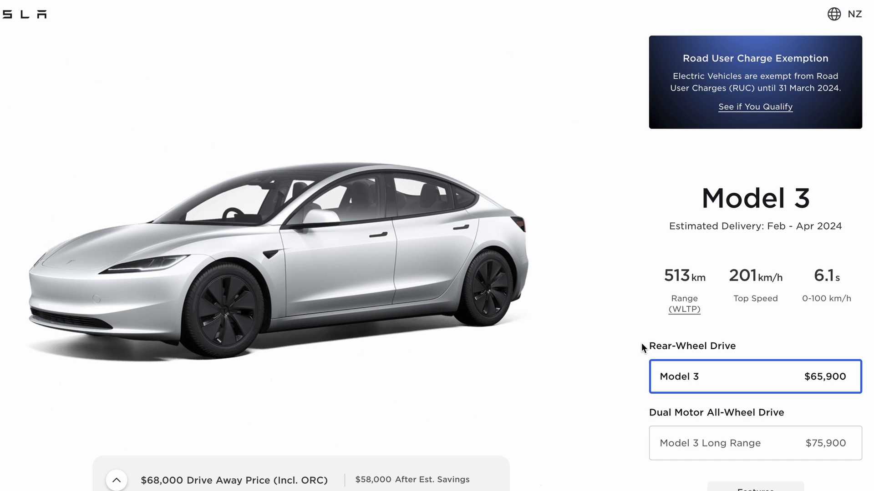
{"action": "mouse_move", "coordinate": [856, 372]}
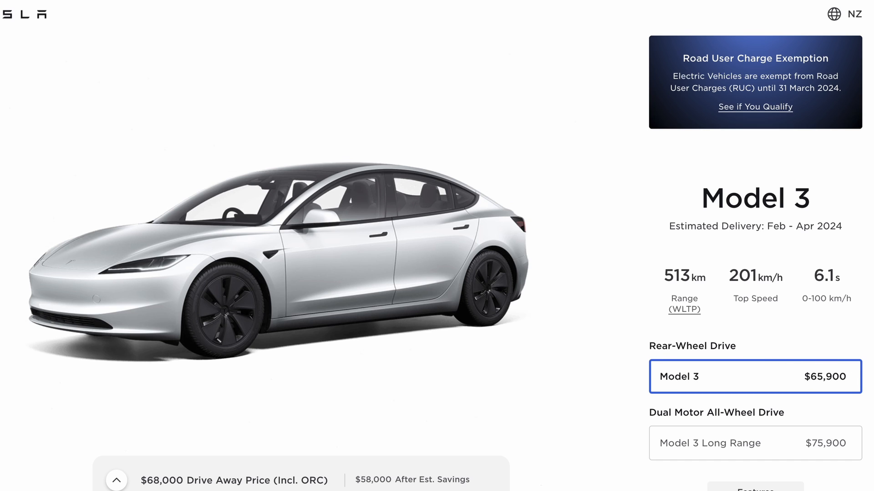
Show the Model 3 loan breakdown: $68,000 financed at 8.95% APR over 36 months.
{"action": "left_click", "coordinate": [234, 481]}
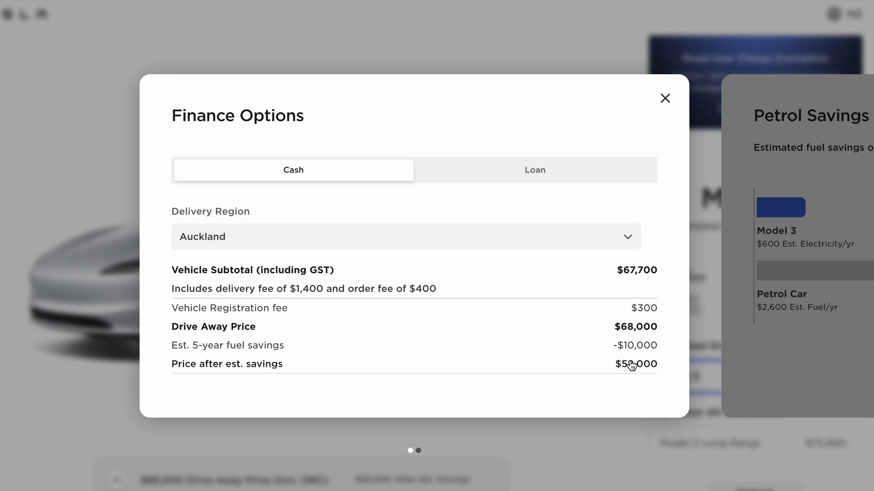
{"action": "mouse_move", "coordinate": [613, 378]}
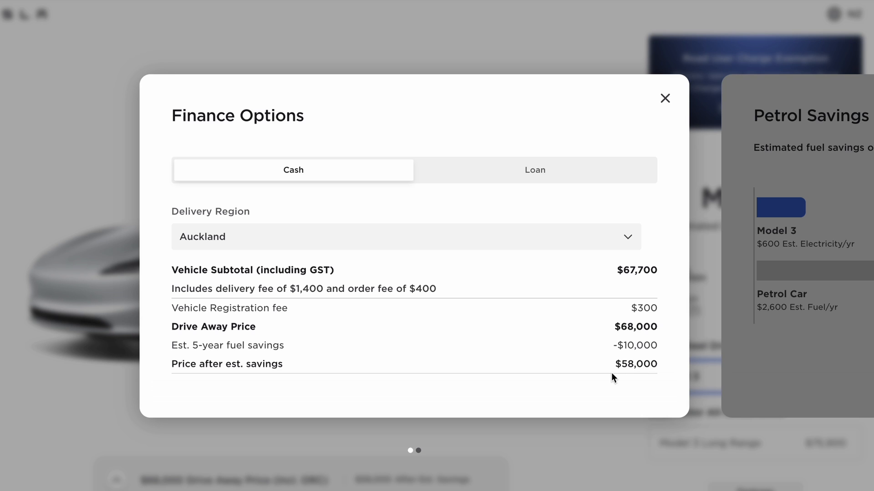
{"action": "mouse_move", "coordinate": [592, 342]}
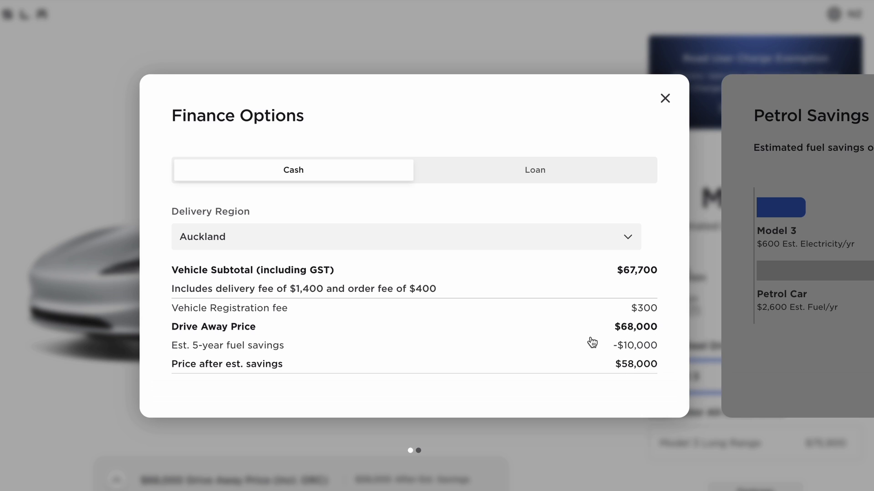
{"action": "left_click", "coordinate": [533, 169]}
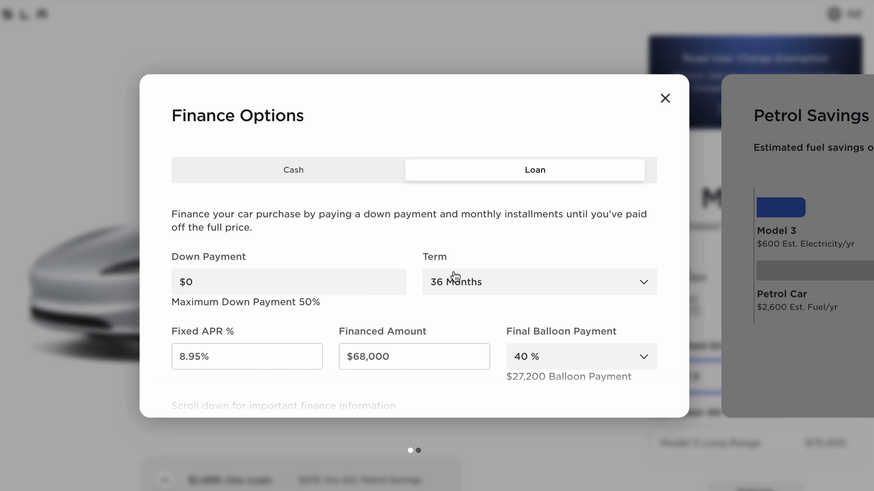
{"action": "mouse_move", "coordinate": [434, 284]}
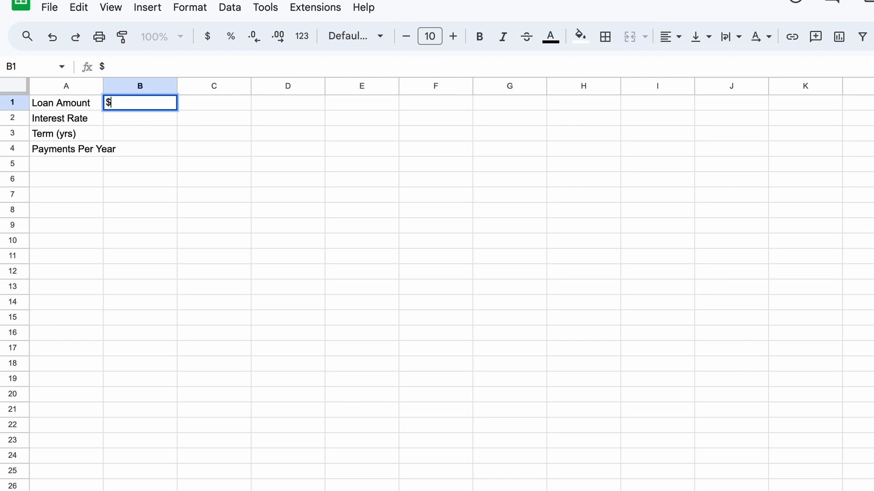
Enter 68000, 8.95%, 3 and 12 in B1–B4, formatting the rate as a percentage.
{"action": "type", "text": "680000"}
{"action": "left_click", "coordinate": [140, 118]}
{"action": "type", "text": "8.95"}
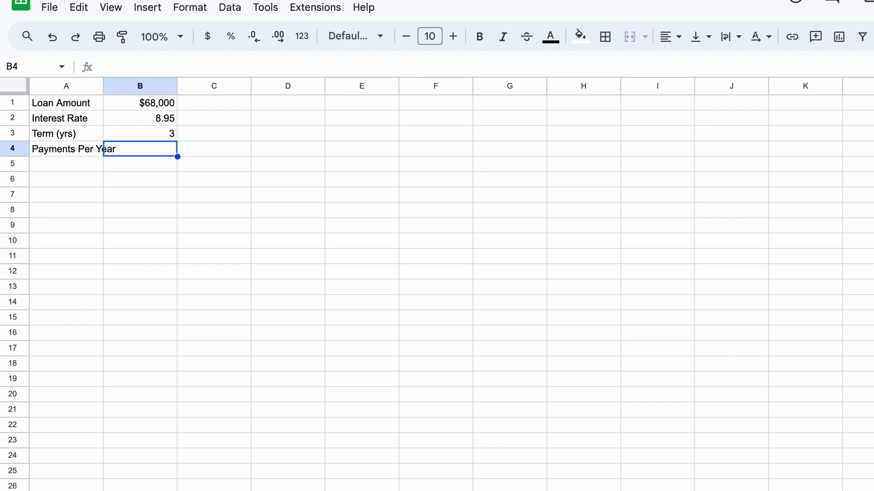
{"action": "type", "text": "12"}
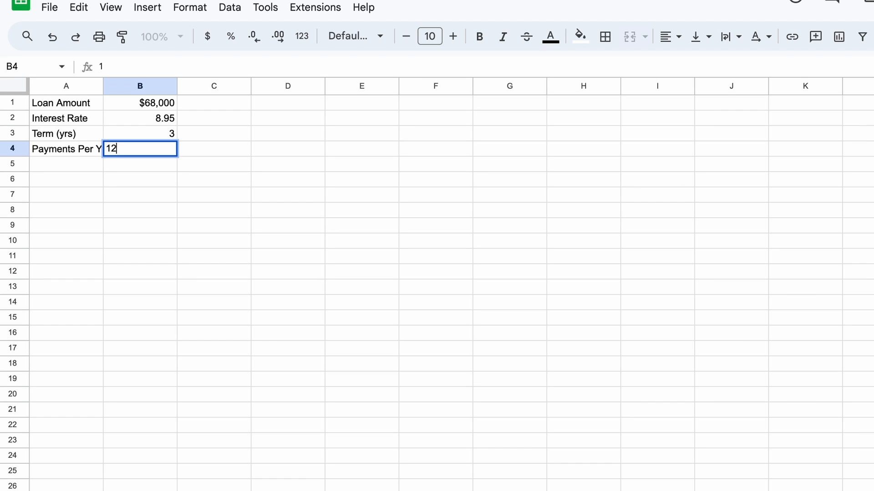
{"action": "left_click", "coordinate": [139, 117]}
{"action": "type", "text": "%"}
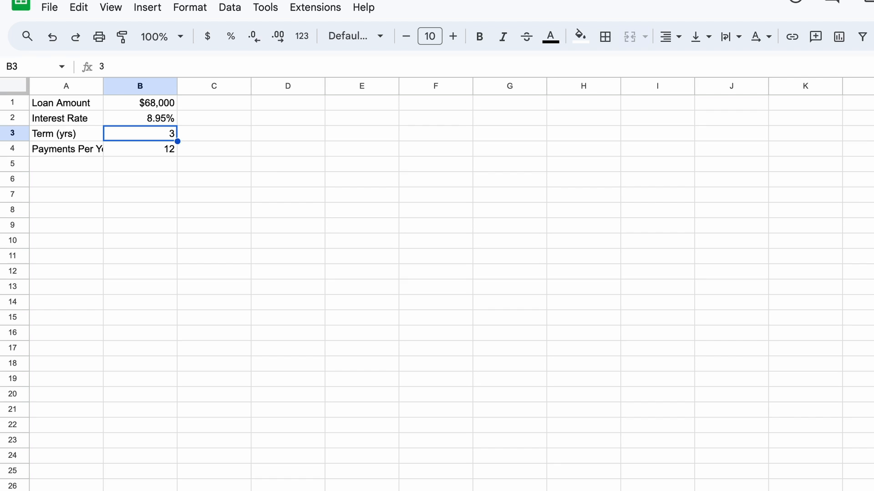
{"action": "left_click", "coordinate": [65, 179]}
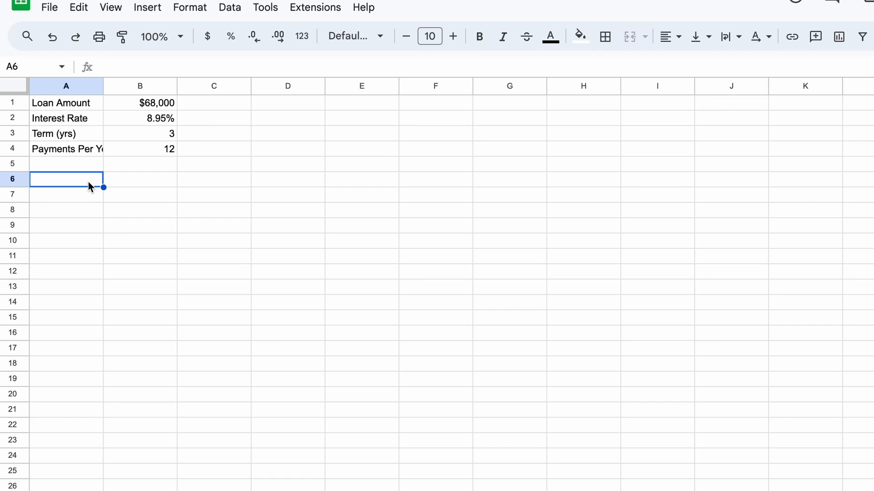
Label A6 'Payment' and start B6 with =PMT(B2/B4, as the periodic rate.
{"action": "type", "text": "Paymernt"}
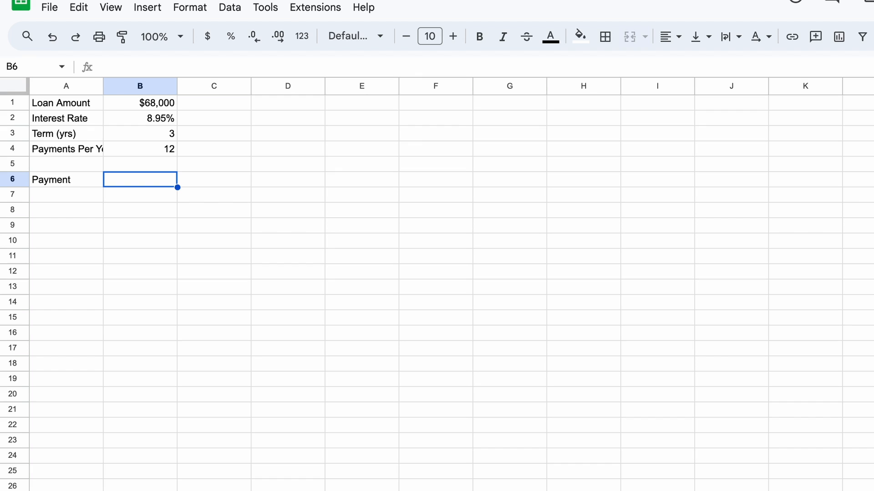
{"action": "type", "text": "=pm"}
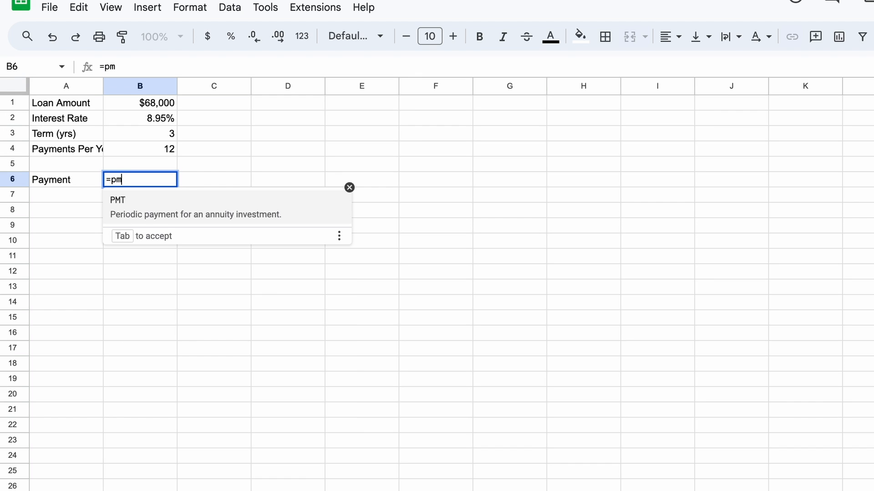
{"action": "type", "text": "t("}
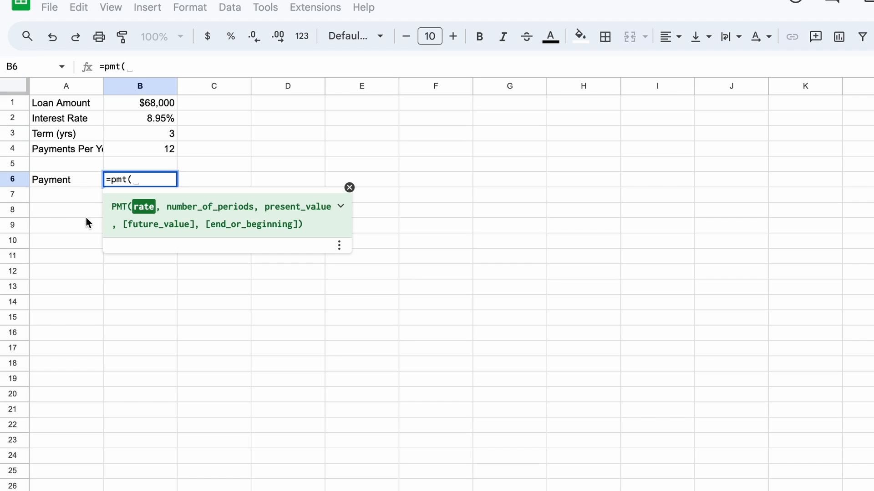
{"action": "mouse_move", "coordinate": [240, 169]}
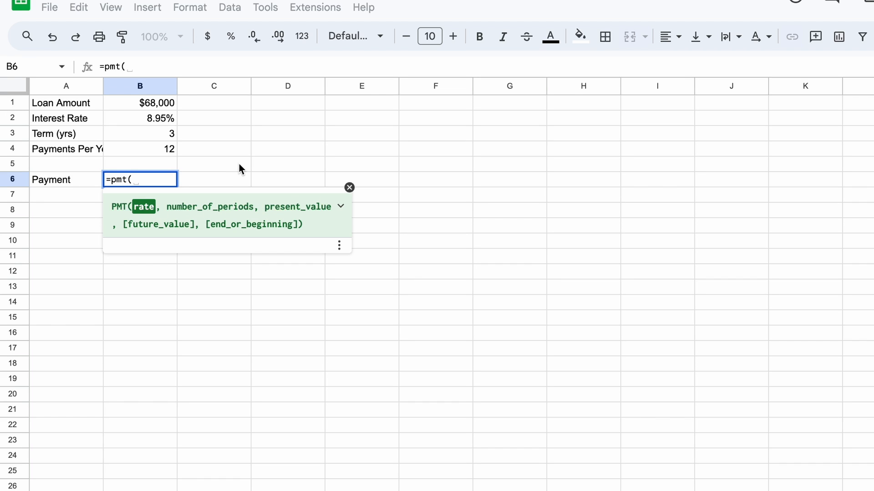
{"action": "left_click", "coordinate": [140, 119]}
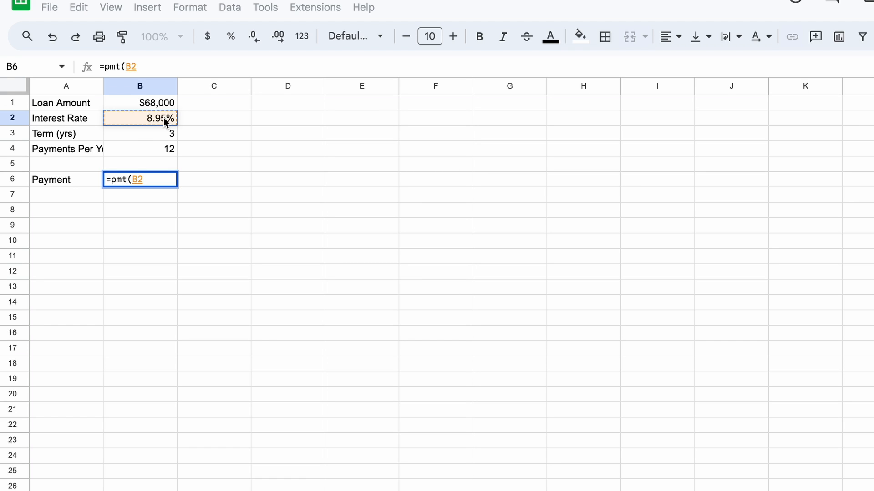
{"action": "type", "text": "/"}
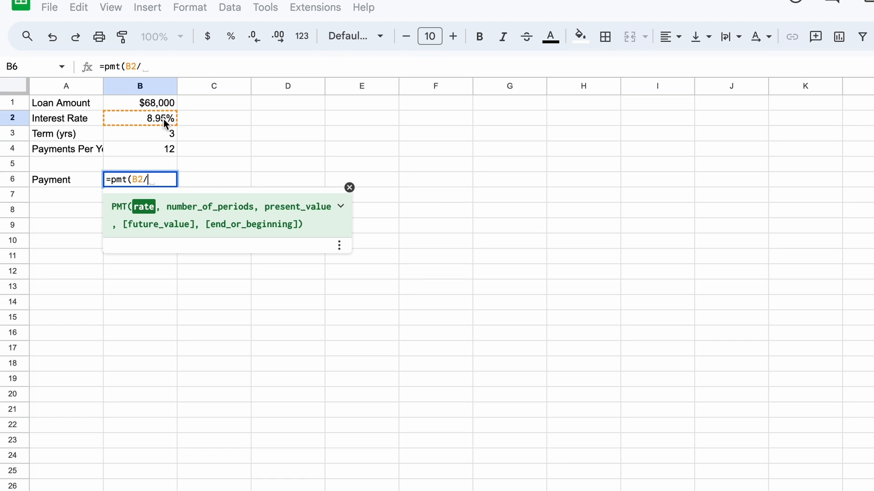
{"action": "mouse_move", "coordinate": [161, 155]}
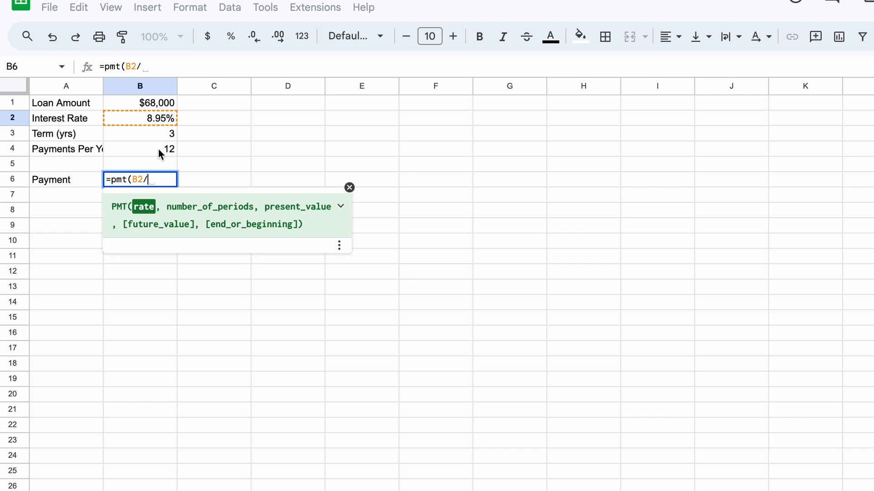
{"action": "left_click", "coordinate": [139, 148]}
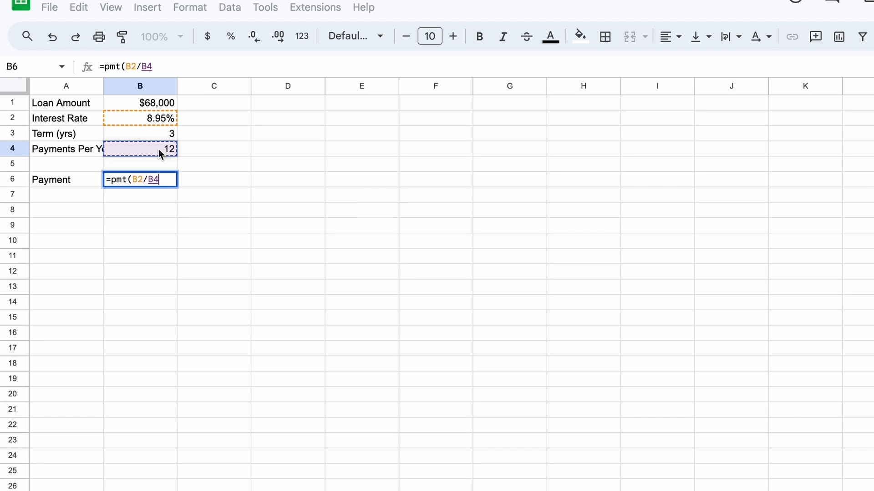
{"action": "type", "text": ","}
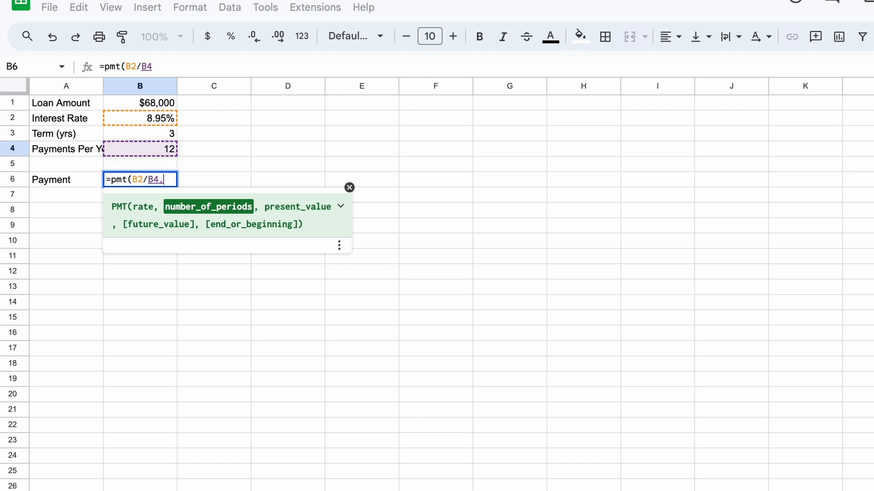
Finish the PMT with B3*B4 periods, -B1 present value and 0,0, giving $2,160.80.
{"action": "type", "text": ","}
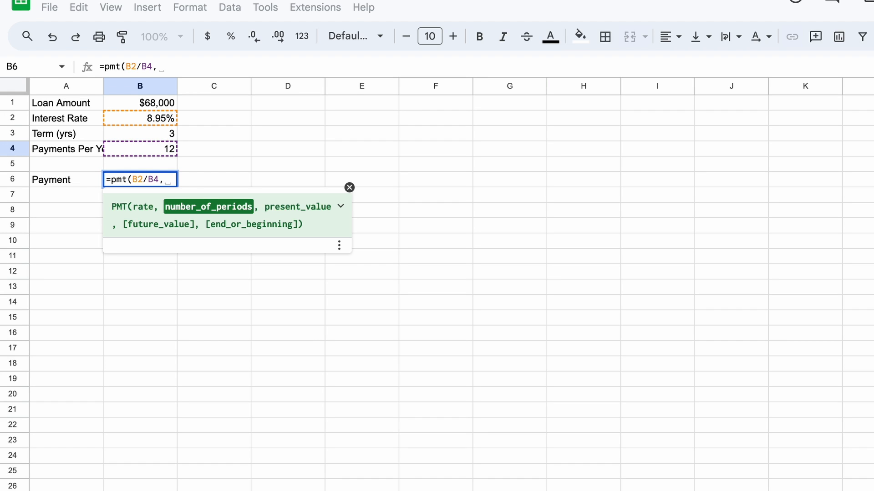
{"action": "mouse_move", "coordinate": [164, 138]}
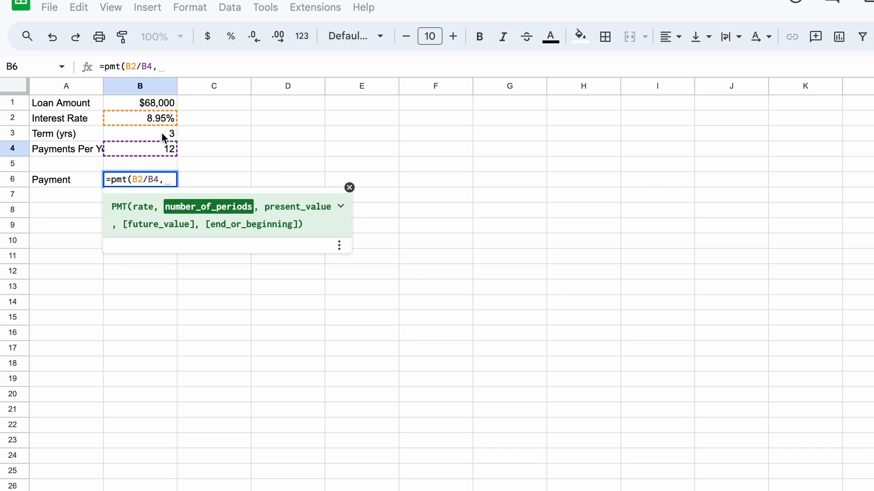
{"action": "left_click", "coordinate": [140, 133]}
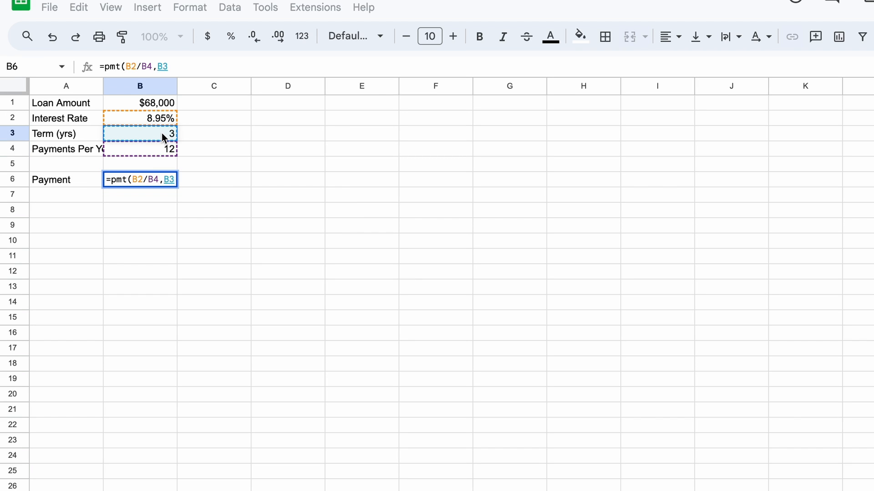
{"action": "type", "text": "*"}
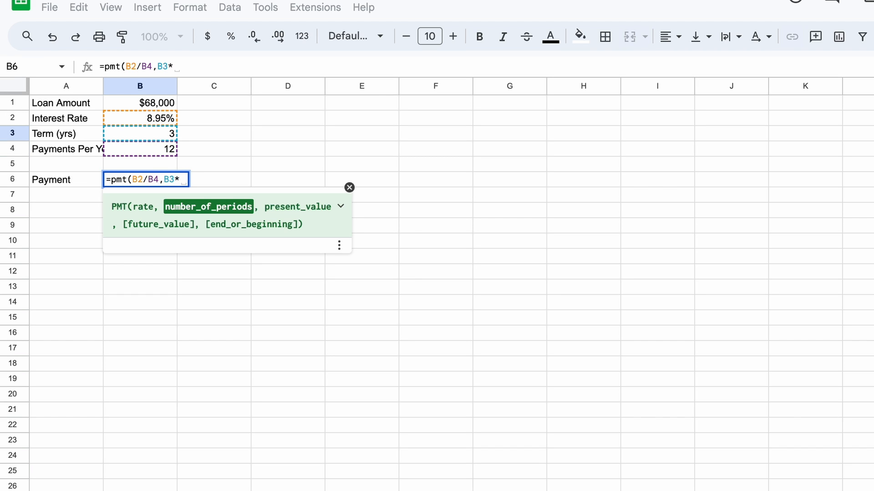
{"action": "left_click", "coordinate": [139, 149]}
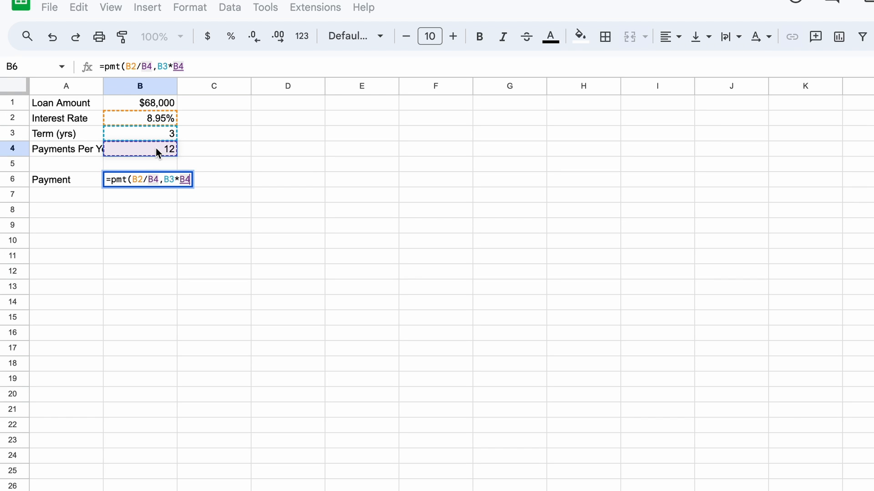
{"action": "type", "text": ","}
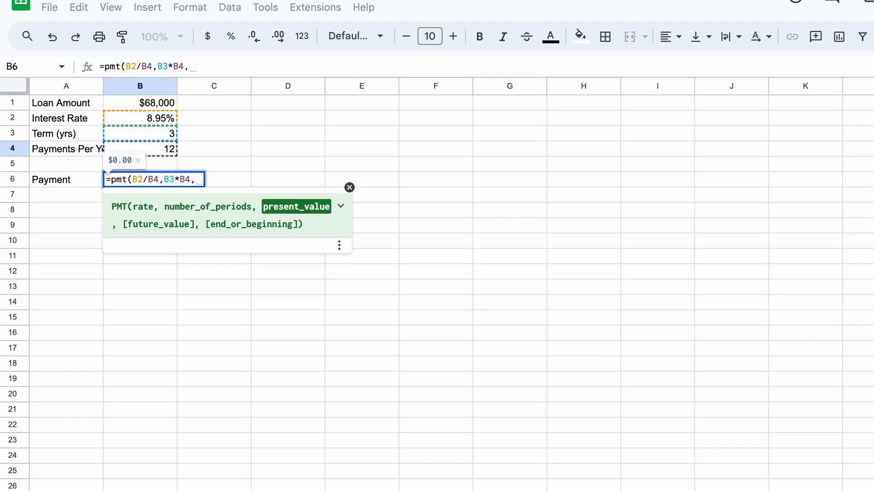
{"action": "type", "text": "-"}
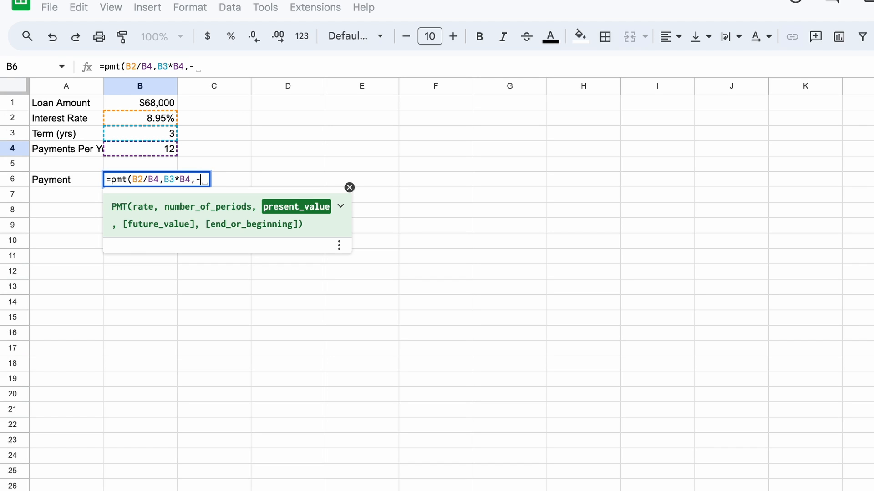
{"action": "left_click", "coordinate": [140, 102]}
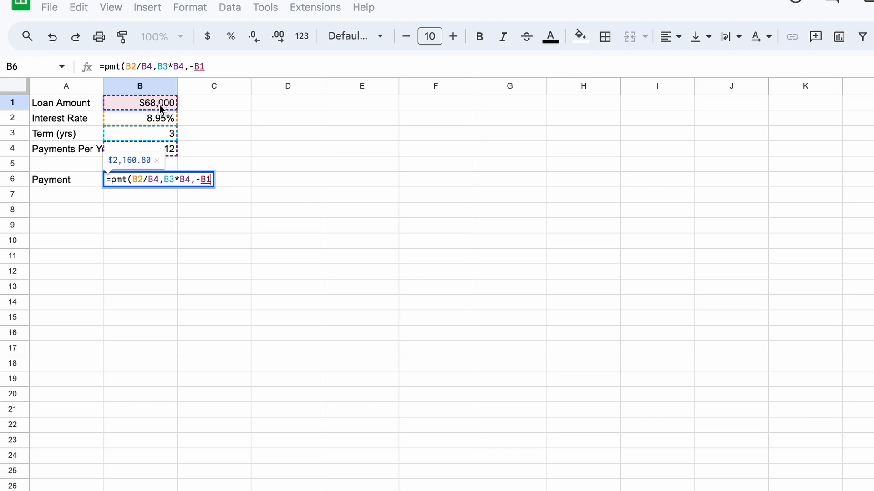
{"action": "type", "text": ","}
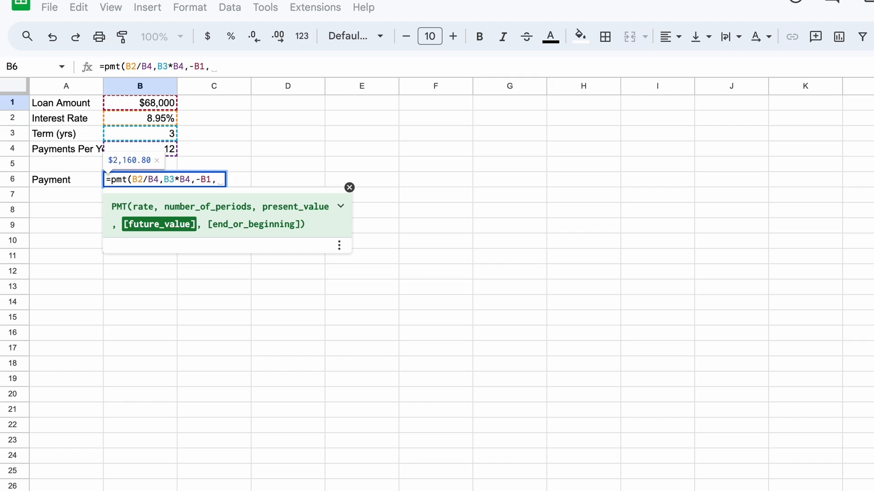
{"action": "type", "text": "0"}
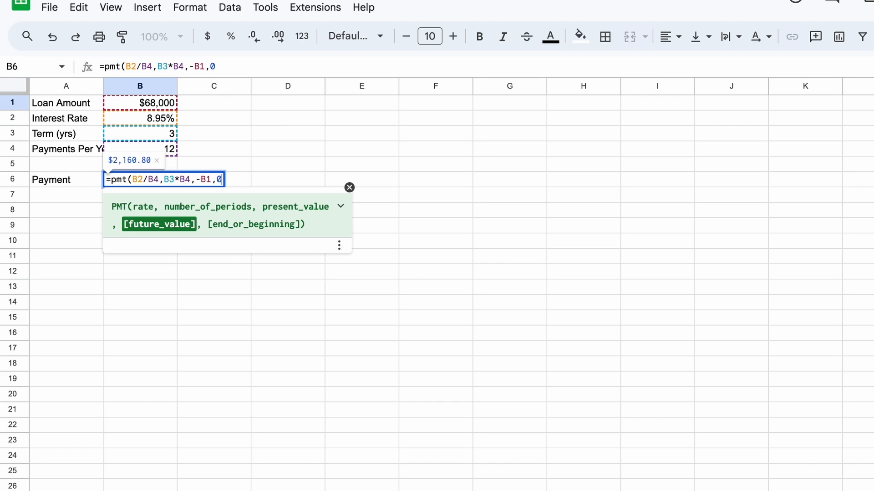
{"action": "type", "text": ","}
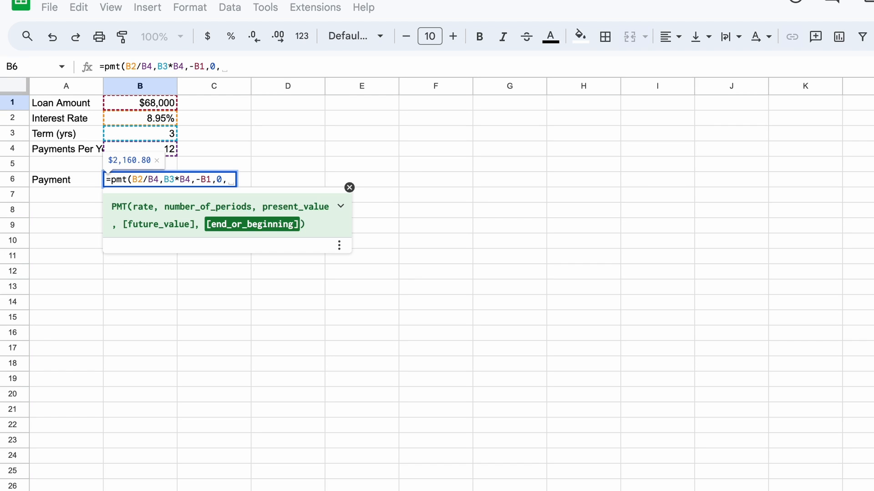
{"action": "type", "text": "0"}
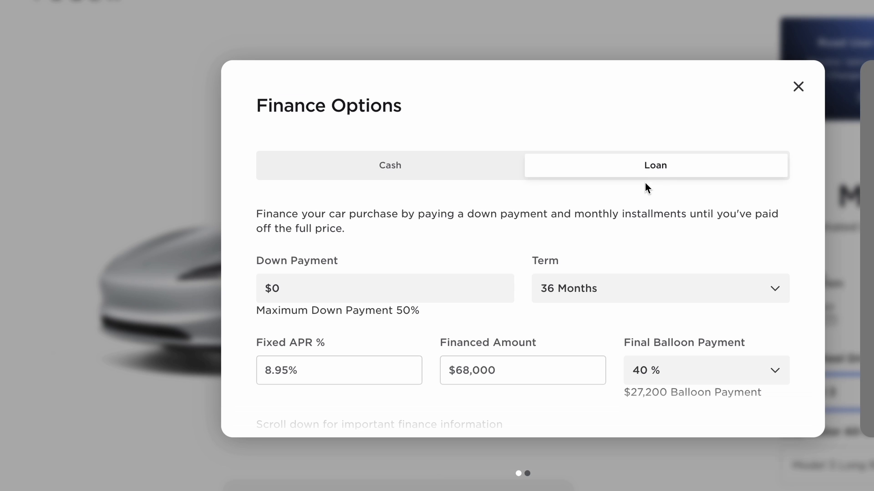
{"action": "mouse_move", "coordinate": [714, 377]}
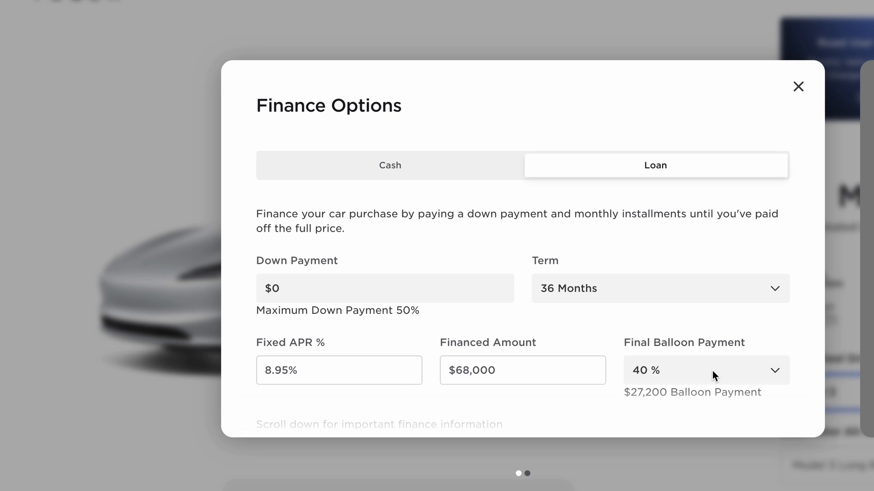
Scroll Tesla's finance options to the $2,161 estimated monthly payment at 0% balloon.
{"action": "scroll", "scroll_direction": "down", "scroll_amount": 3}
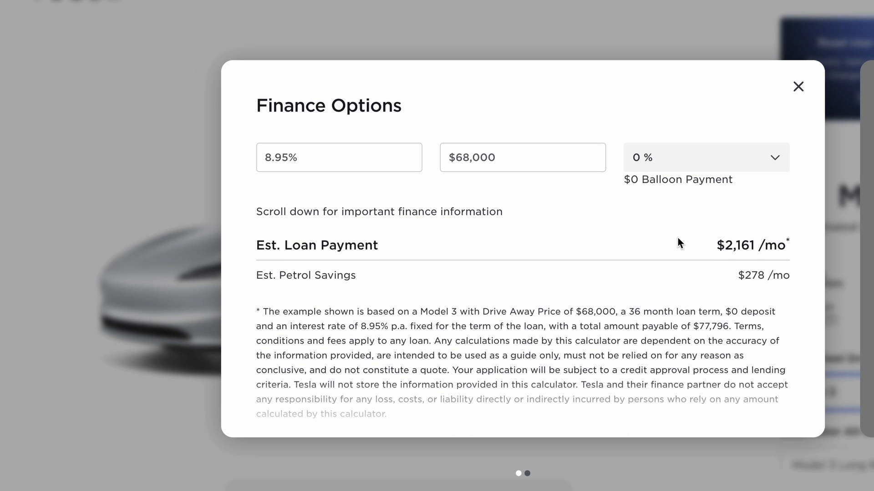
{"action": "mouse_move", "coordinate": [730, 255]}
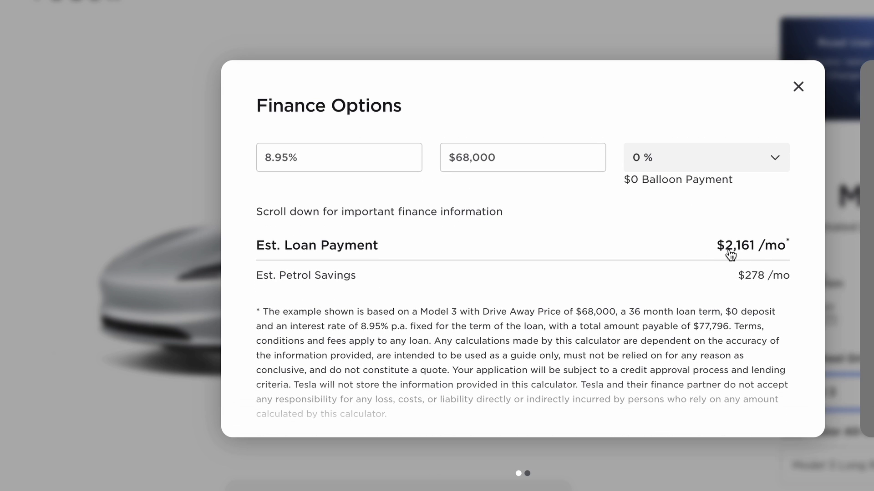
{"action": "mouse_move", "coordinate": [751, 206]}
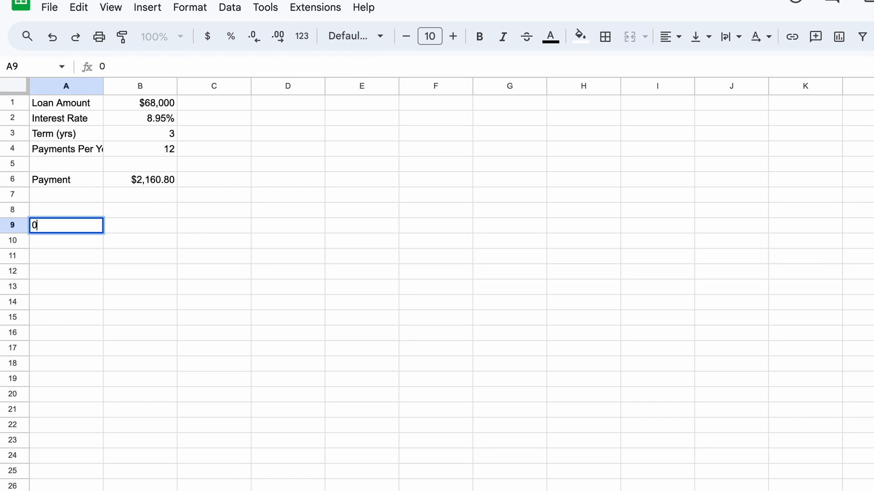
Put period 0 in A9 and =SEQUENCE(B3*B4) in A10, checking periods reach 36.
{"action": "key", "text": "Return"}
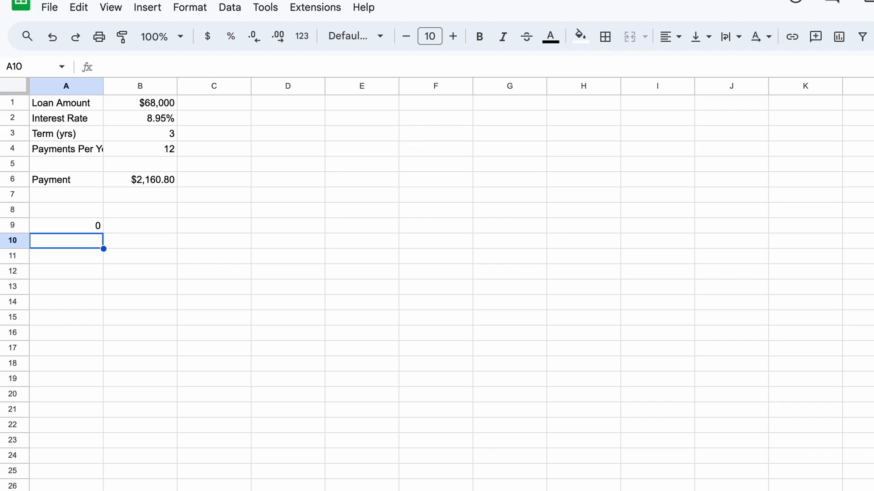
{"action": "type", "text": "=sequence("}
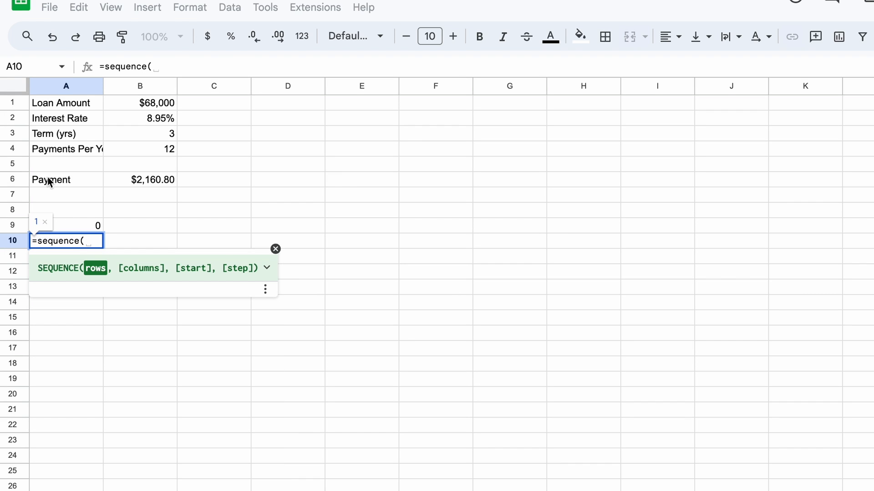
{"action": "type", "text": "B3*"}
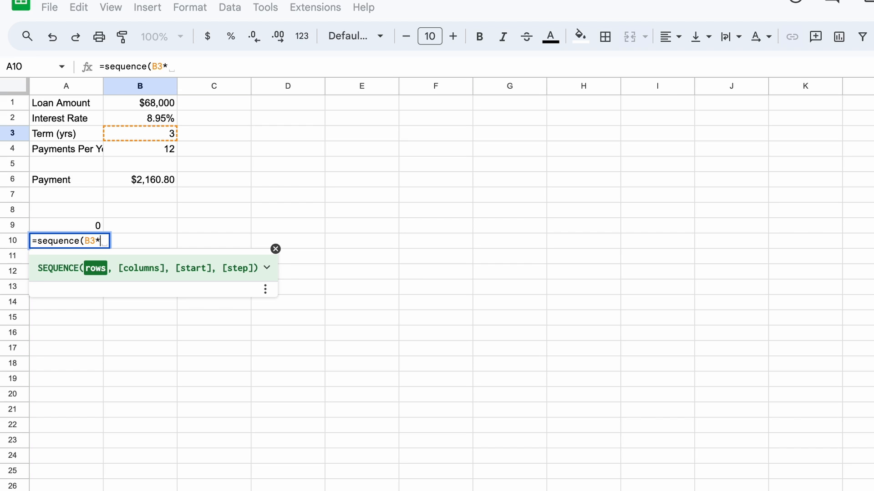
{"action": "type", "text": "B4)"}
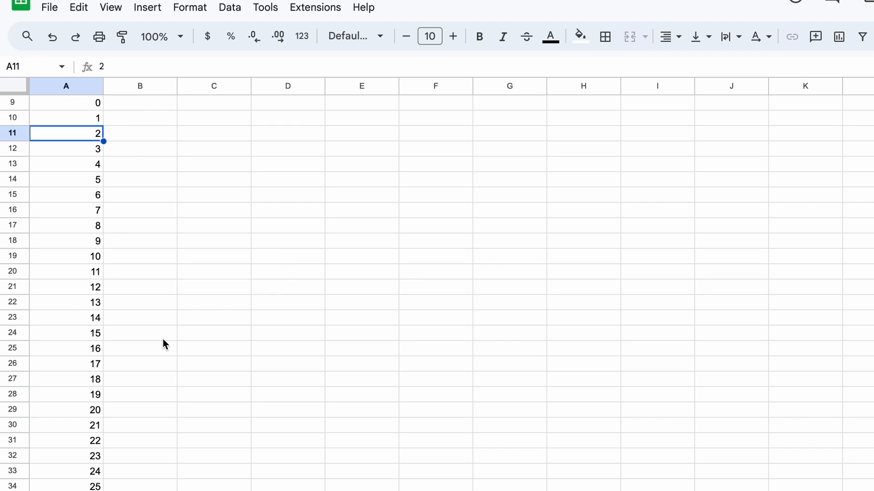
{"action": "scroll", "scroll_direction": "down", "scroll_amount": 3}
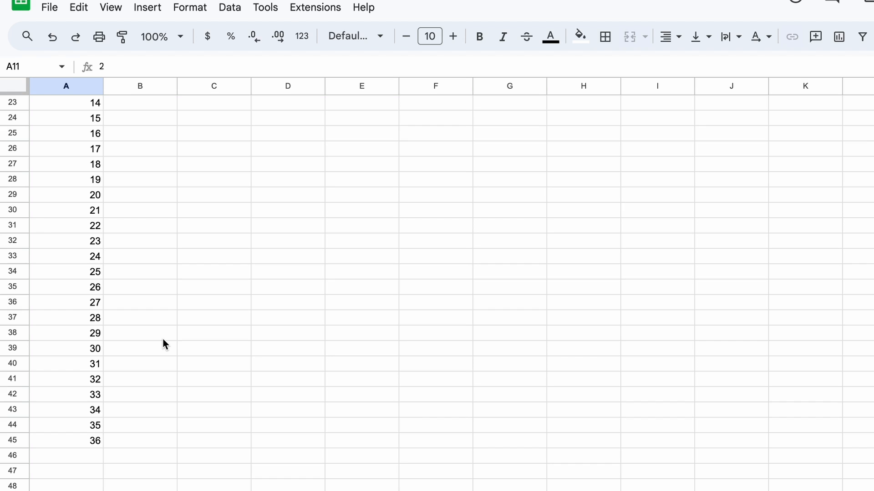
{"action": "scroll", "scroll_direction": "up", "scroll_amount": 3}
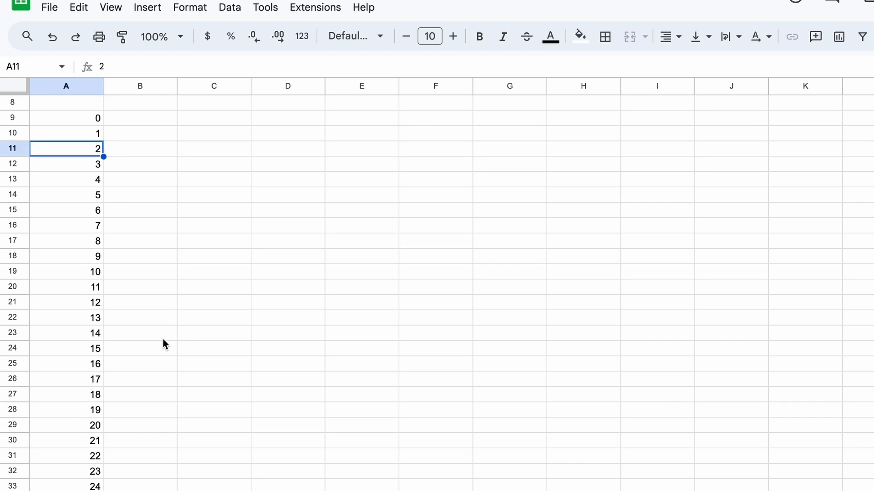
{"action": "scroll", "scroll_direction": "up", "scroll_amount": 3}
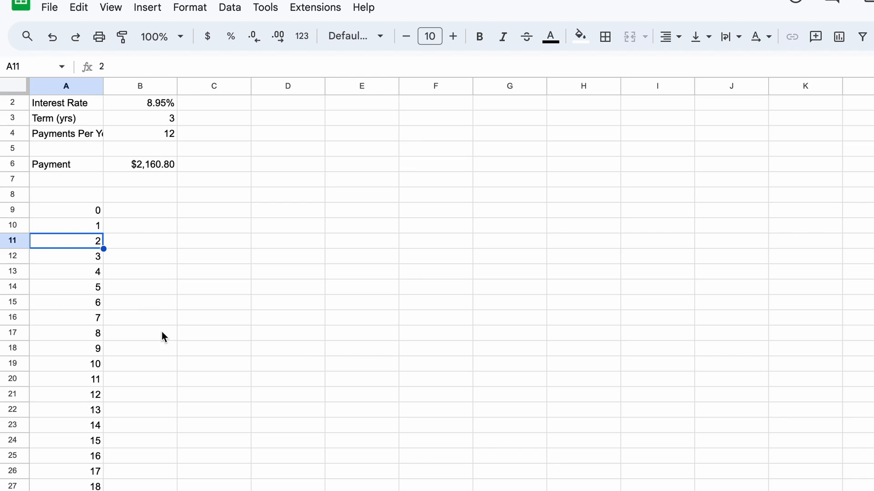
{"action": "mouse_move", "coordinate": [86, 199]}
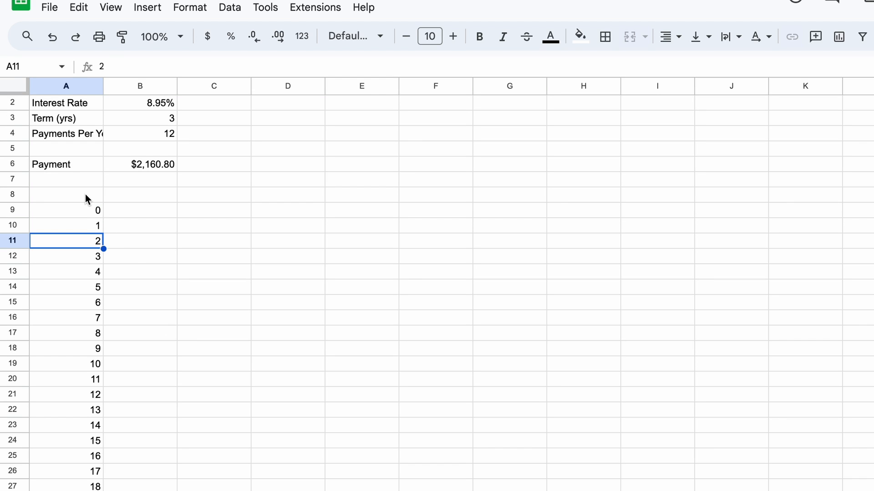
Type Balance, Instalment, Principal and Interest headings into B8:E8 and bold row 8.
{"action": "left_click", "coordinate": [66, 194]}
{"action": "type", "text": "Period"}
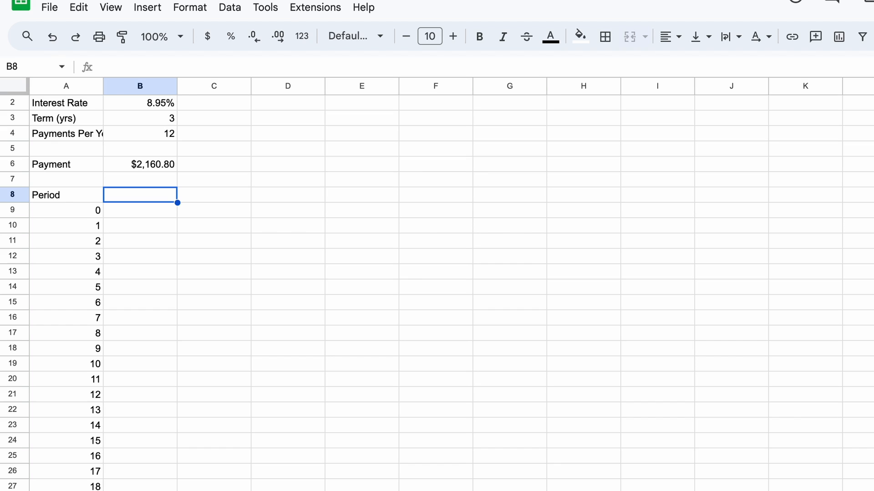
{"action": "type", "text": "Balance"}
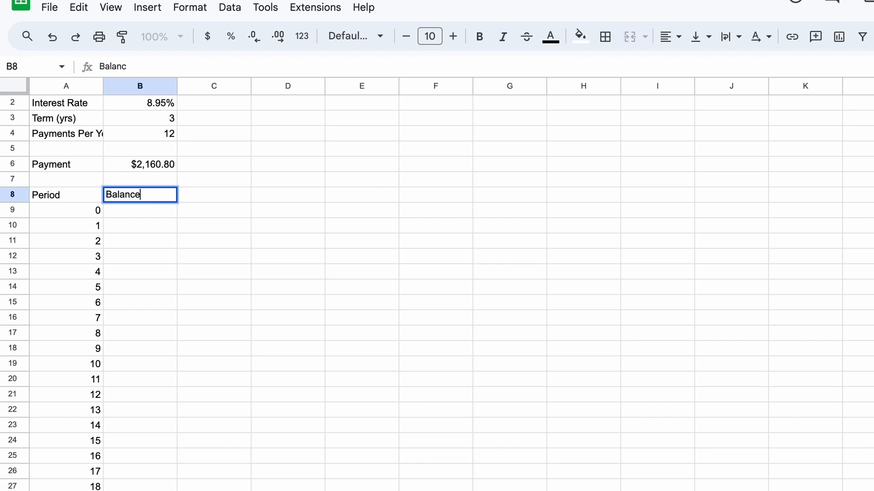
{"action": "type", "text": "Instalment"}
{"action": "left_click", "coordinate": [288, 195]}
{"action": "type", "text": "Principal"}
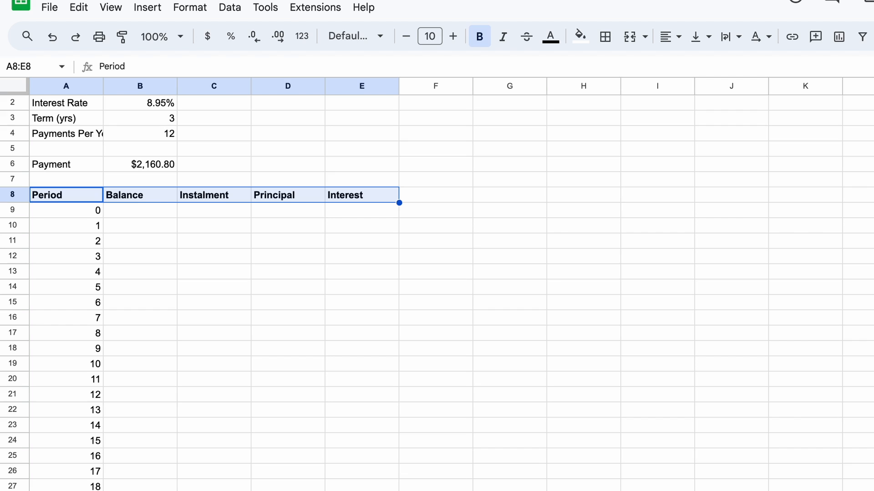
Set B9 to =B1 for the $68,000 balance and C10 to =$B$6 for the instalment.
{"action": "left_click", "coordinate": [140, 211]}
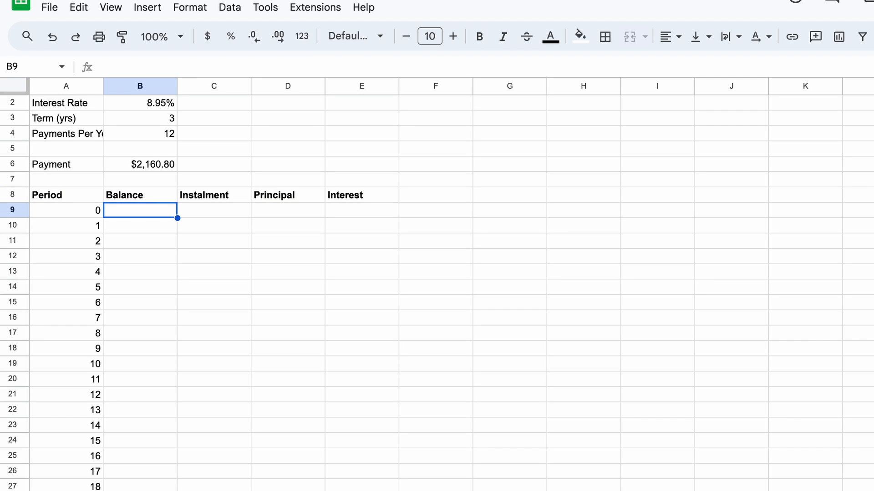
{"action": "type", "text": "="}
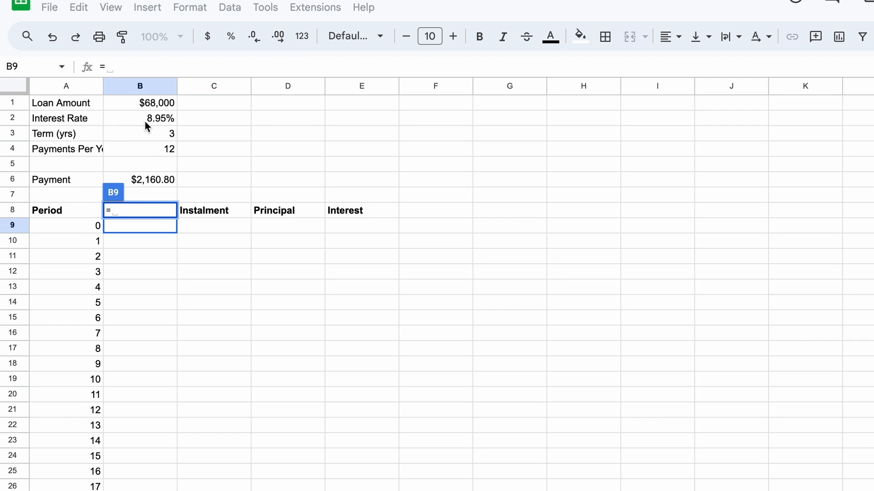
{"action": "key", "text": "enter"}
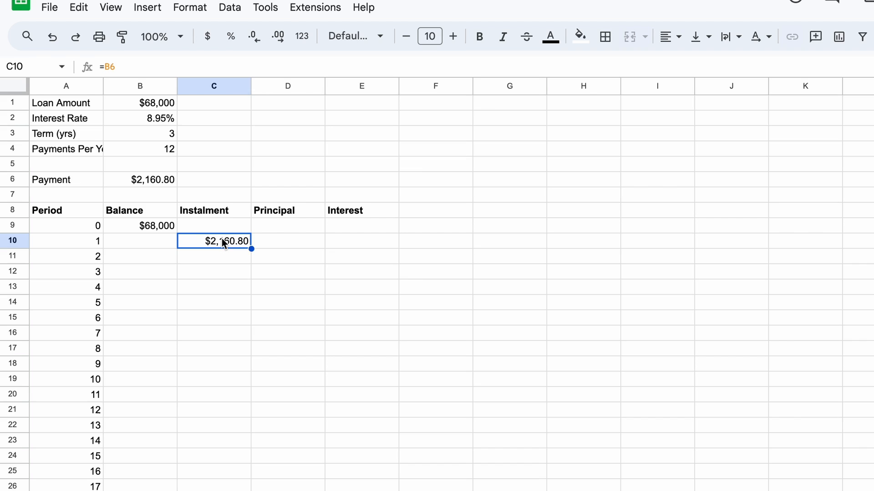
{"action": "double_click", "coordinate": [214, 241]}
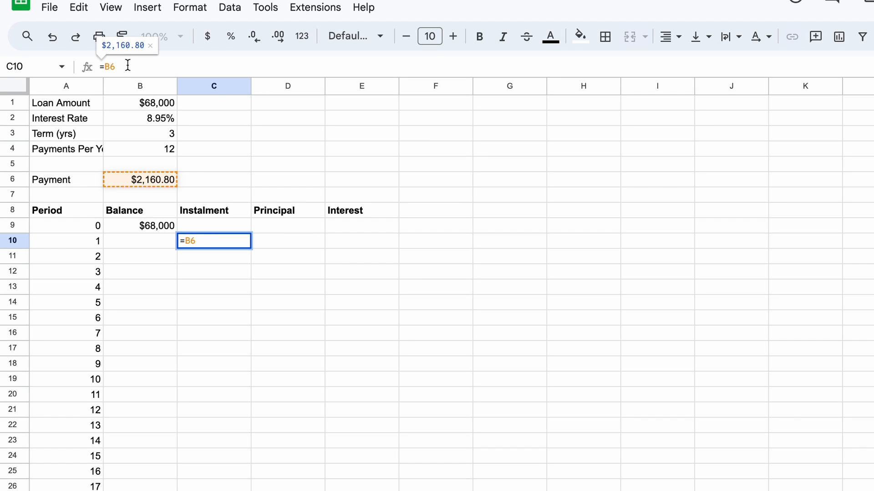
{"action": "key", "text": "f4"}
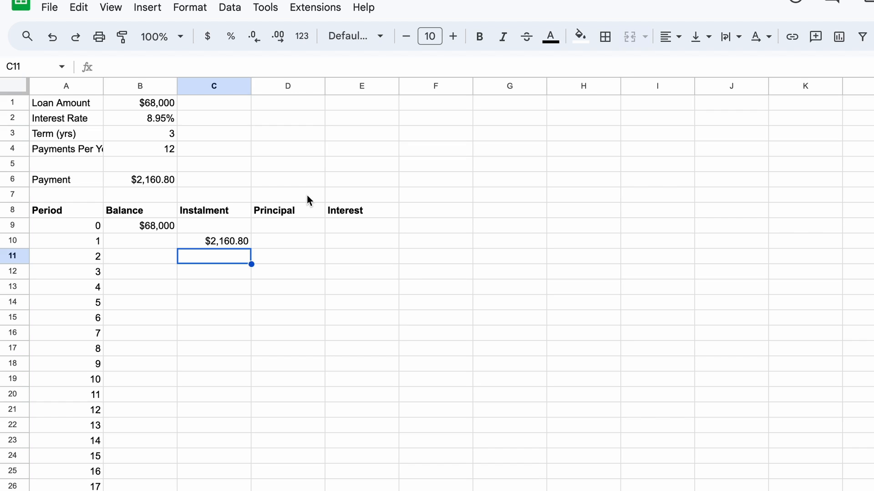
Enter =B9*($B$2/$B$4) in E10 so period 1 interest reads $507.17.
{"action": "left_click", "coordinate": [361, 240]}
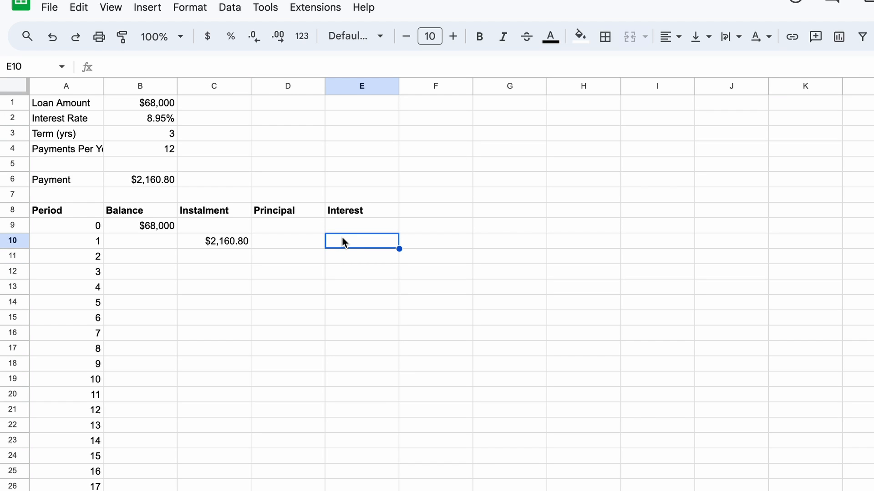
{"action": "type", "text": "=$B$6"}
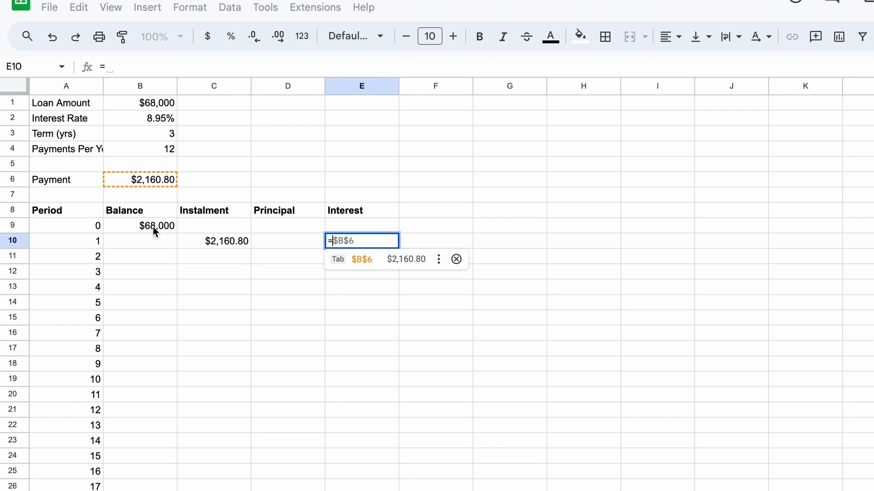
{"action": "left_click", "coordinate": [156, 226]}
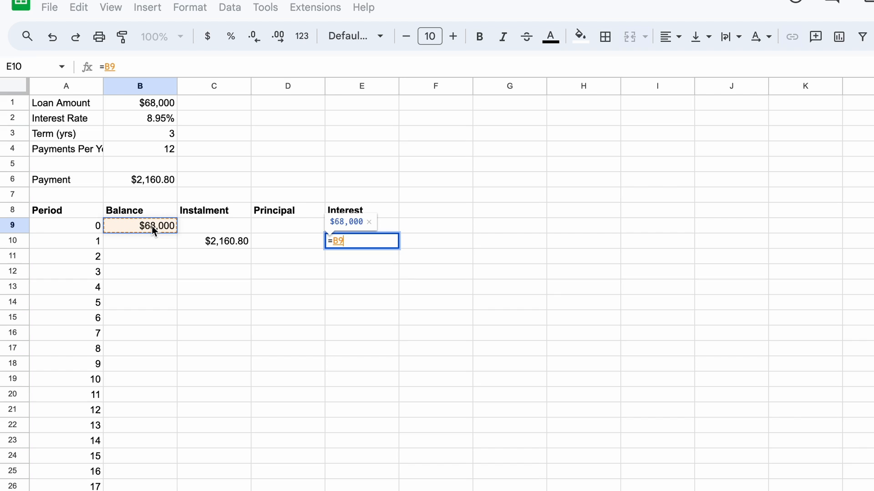
{"action": "type", "text": "*("}
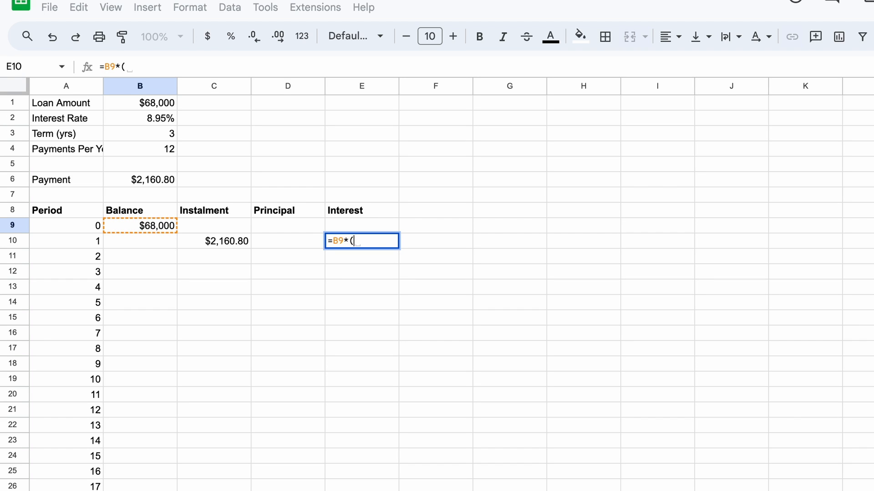
{"action": "left_click", "coordinate": [139, 118]}
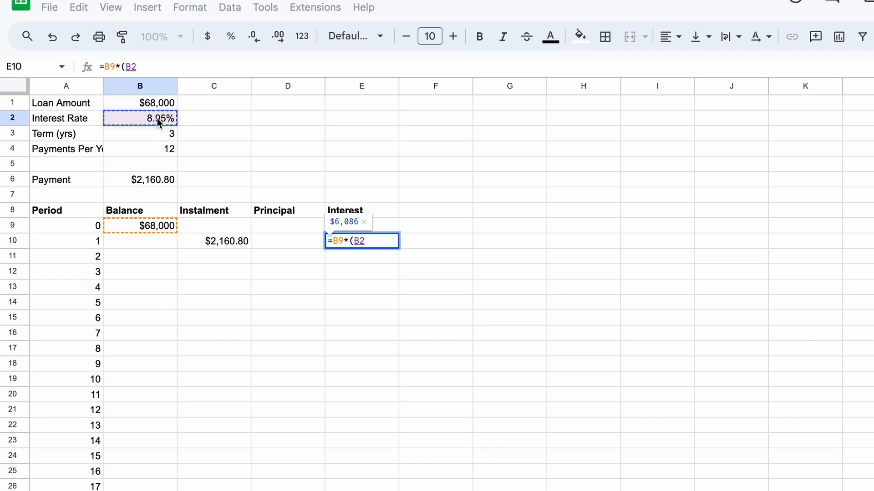
{"action": "key", "text": "f4"}
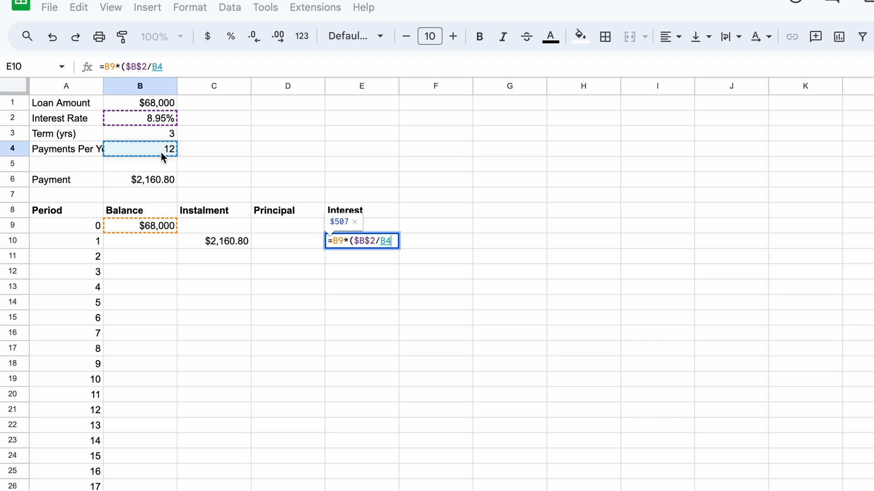
{"action": "key", "text": "f4"}
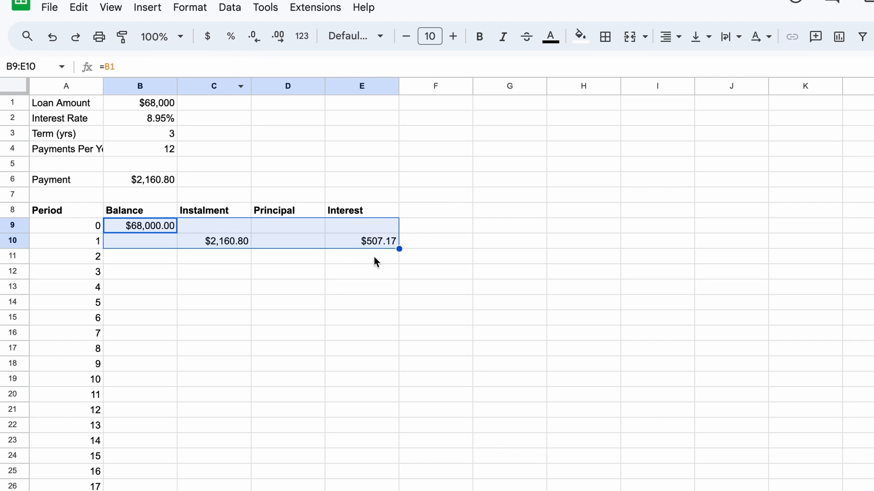
{"action": "left_click", "coordinate": [362, 241]}
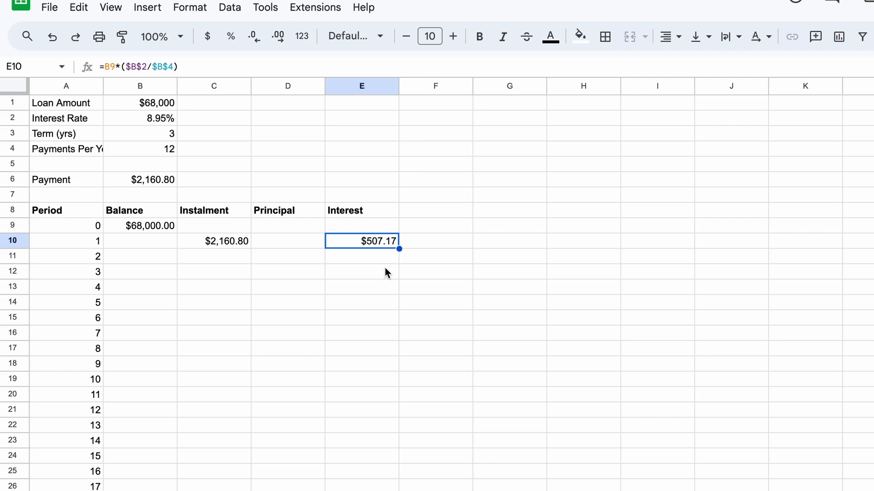
{"action": "left_click", "coordinate": [288, 240]}
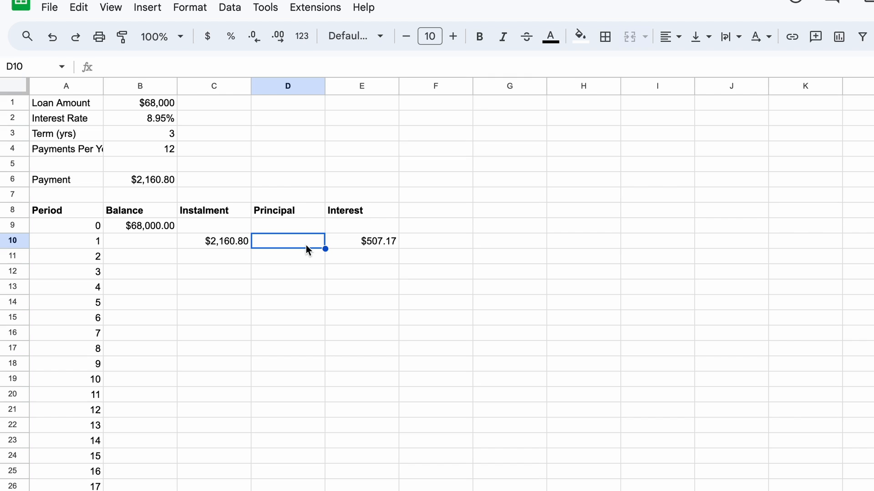
Enter =C10-E10 in D10 for a period 1 principal of $1,653.63.
{"action": "type", "text": "="}
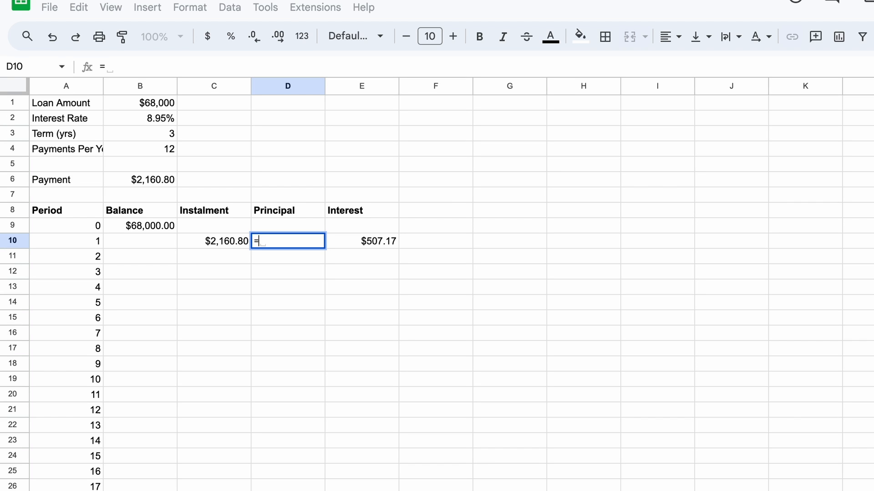
{"action": "mouse_move", "coordinate": [223, 250]}
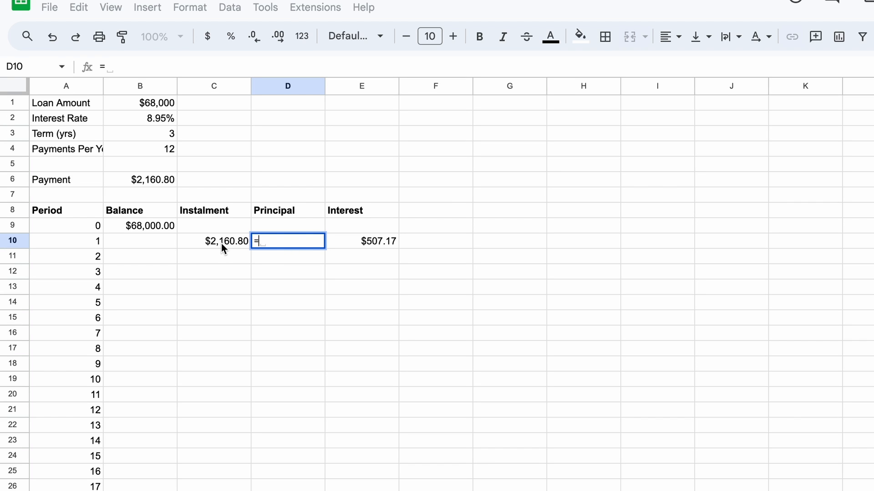
{"action": "type", "text": "C10-"}
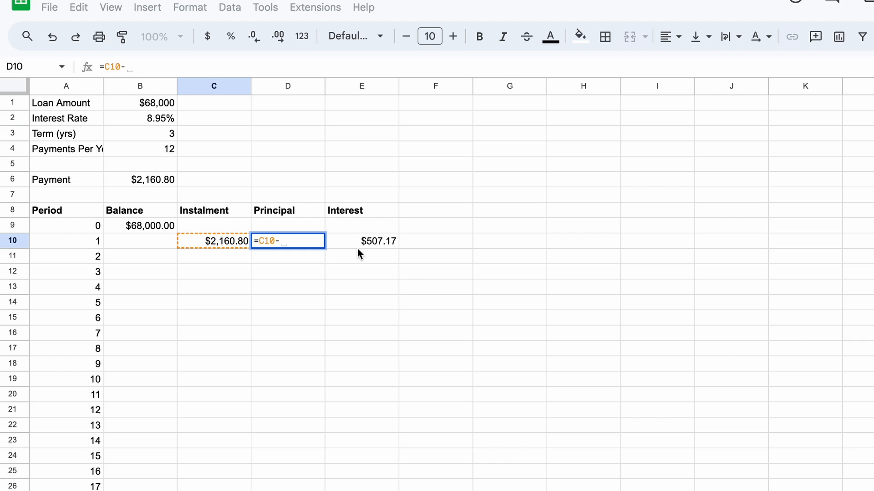
{"action": "left_click", "coordinate": [362, 241]}
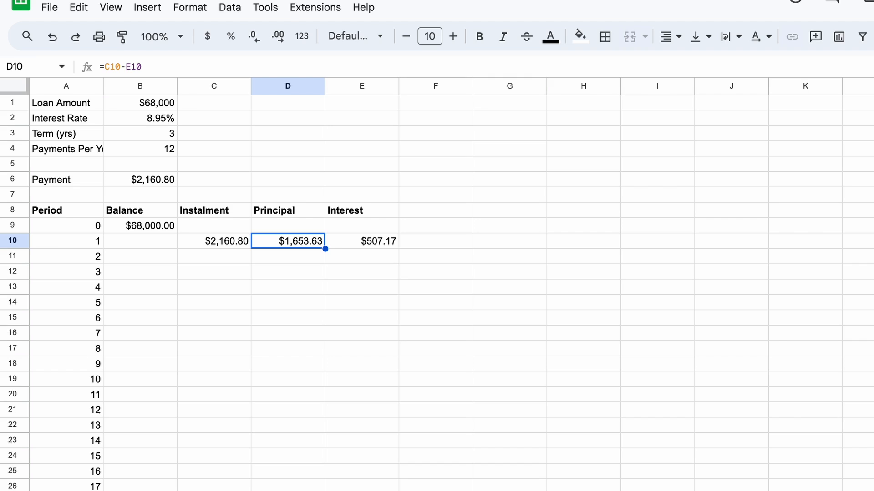
Set the period 1 balance in B10 to =B9-D10, giving $66,346.37.
{"action": "left_click", "coordinate": [140, 241]}
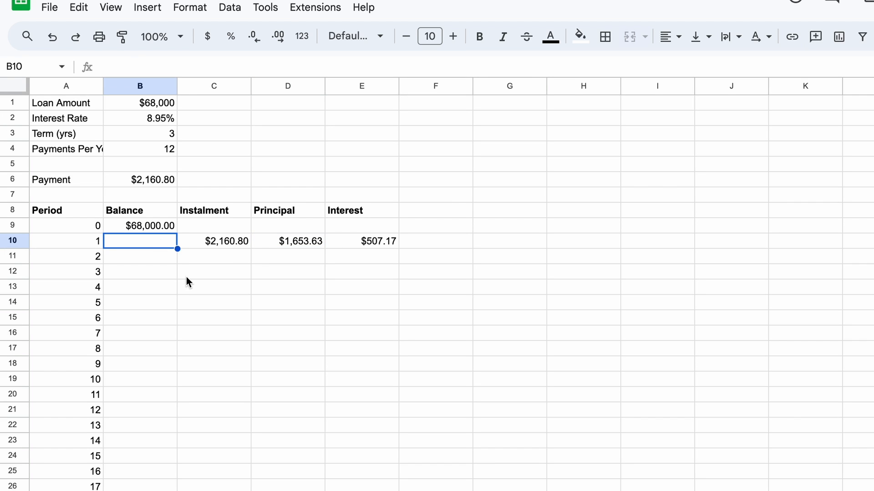
{"action": "type", "text": "=$B$6"}
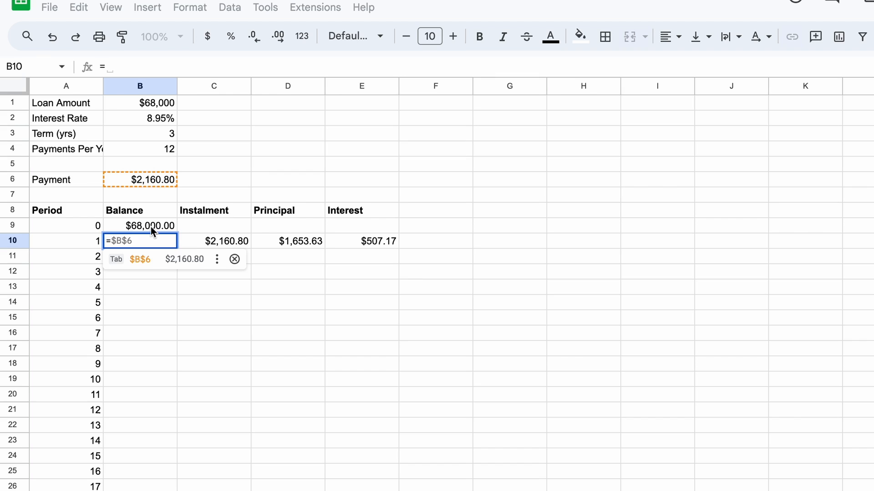
{"action": "type", "text": "=B9-"}
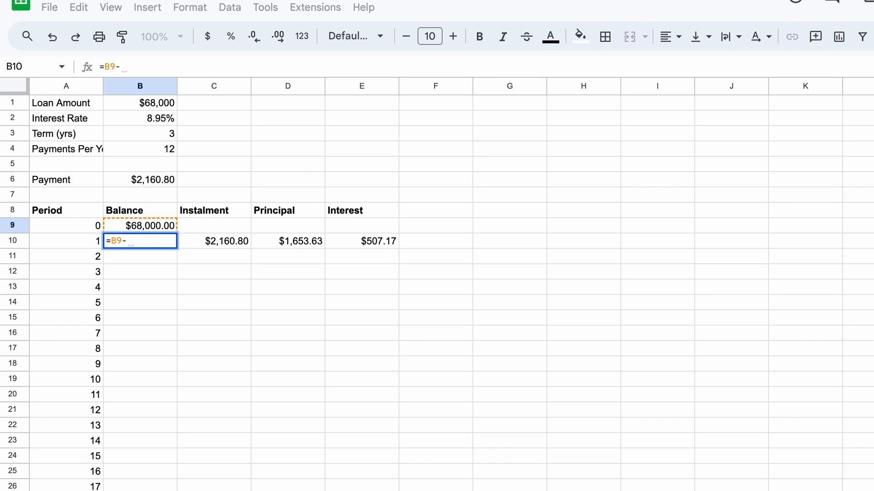
{"action": "left_click", "coordinate": [288, 241]}
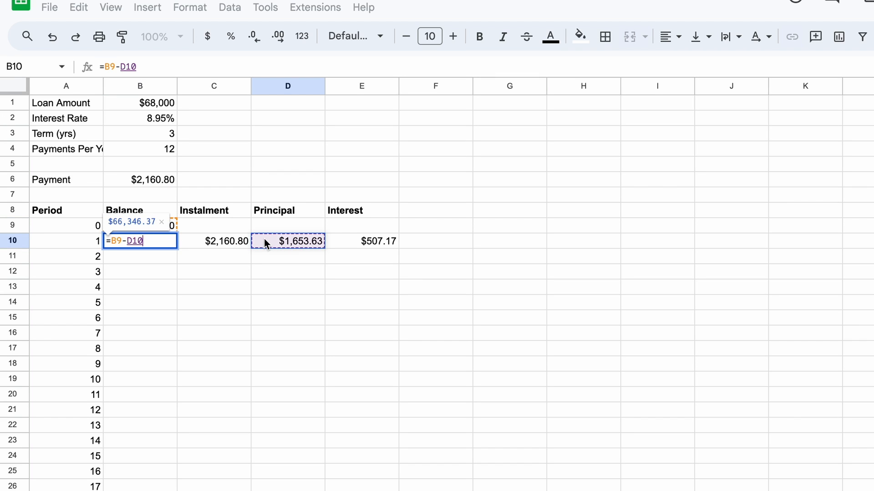
{"action": "key", "text": "Return"}
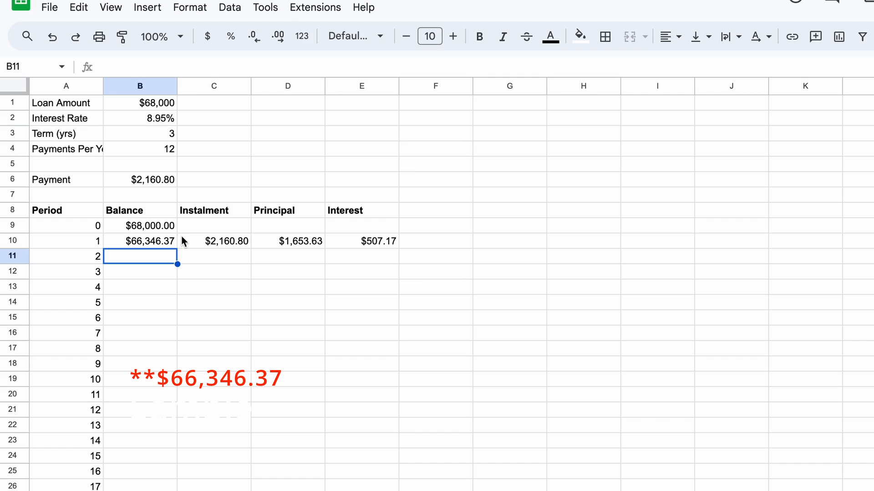
{"action": "mouse_move", "coordinate": [186, 259]}
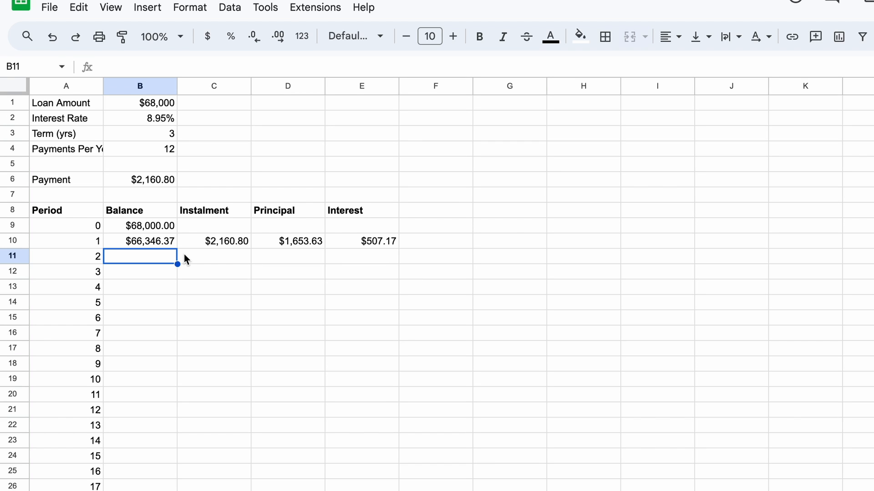
{"action": "mouse_move", "coordinate": [191, 262]}
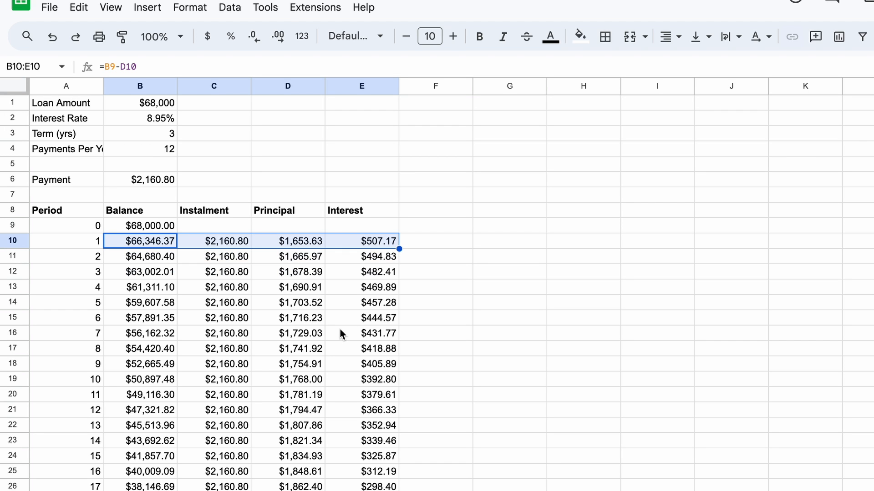
Confirm the row 10 formulas reach period 36 in row 45 with a $0.00 balance.
{"action": "scroll", "scroll_direction": "down", "scroll_amount": 3}
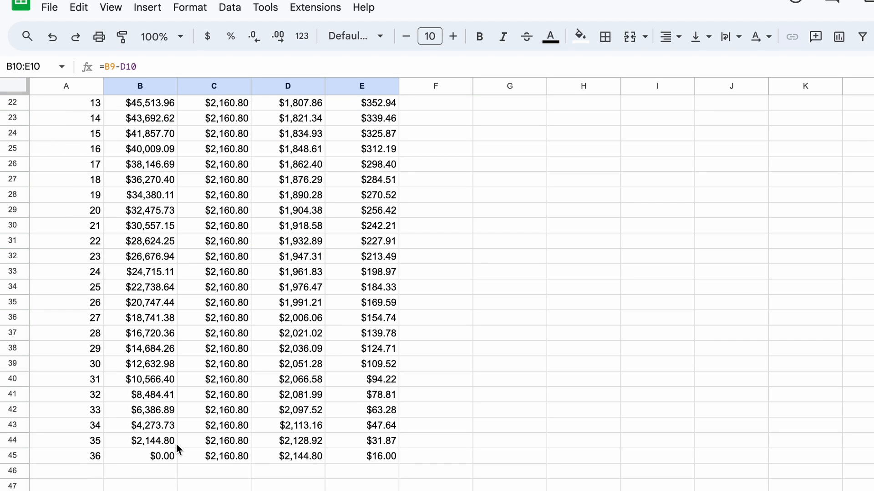
{"action": "left_click", "coordinate": [139, 456]}
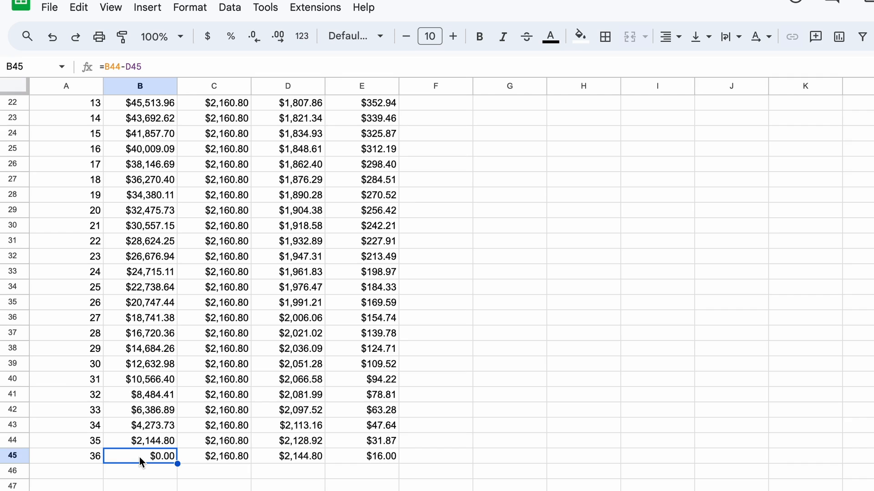
{"action": "mouse_move", "coordinate": [133, 464]}
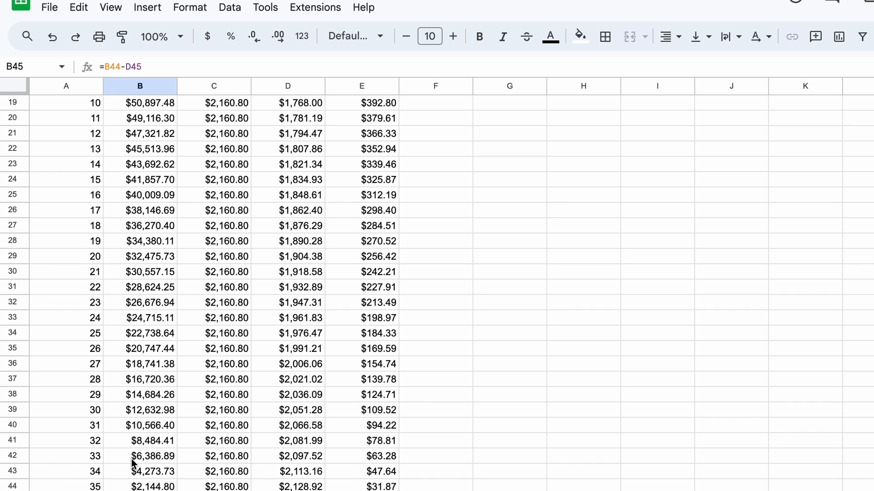
{"action": "scroll", "scroll_direction": "up", "scroll_amount": 3}
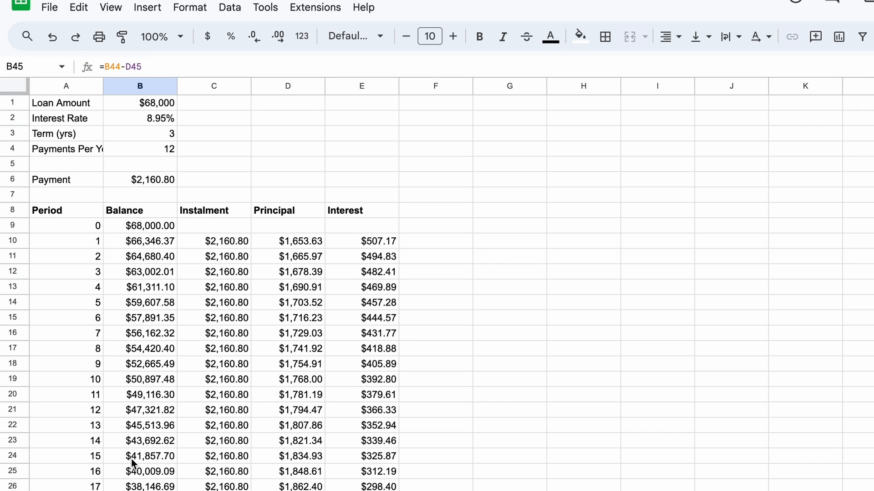
Add an 'Extra Payments' heading, change B10 to =B9-D10-F10, and enter a period 5 extra payment.
{"action": "left_click", "coordinate": [435, 210]}
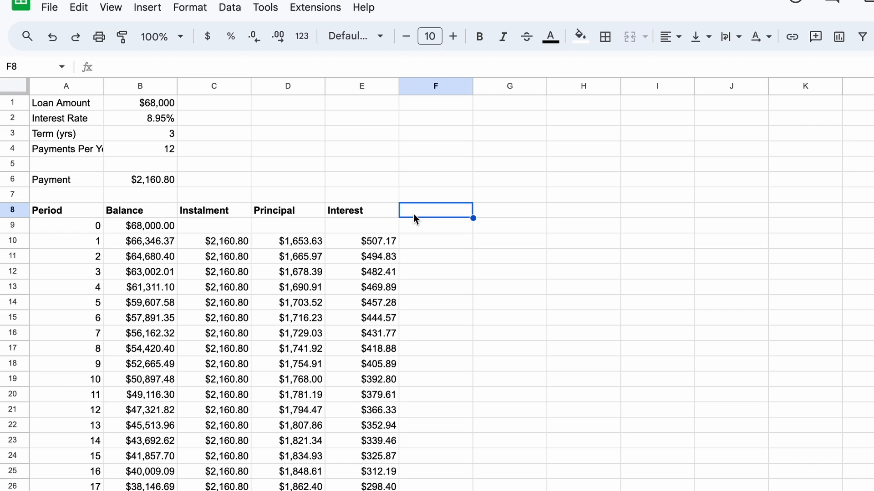
{"action": "type", "text": "Extra Payments"}
{"action": "left_click", "coordinate": [436, 241]}
{"action": "type", "text": "0"}
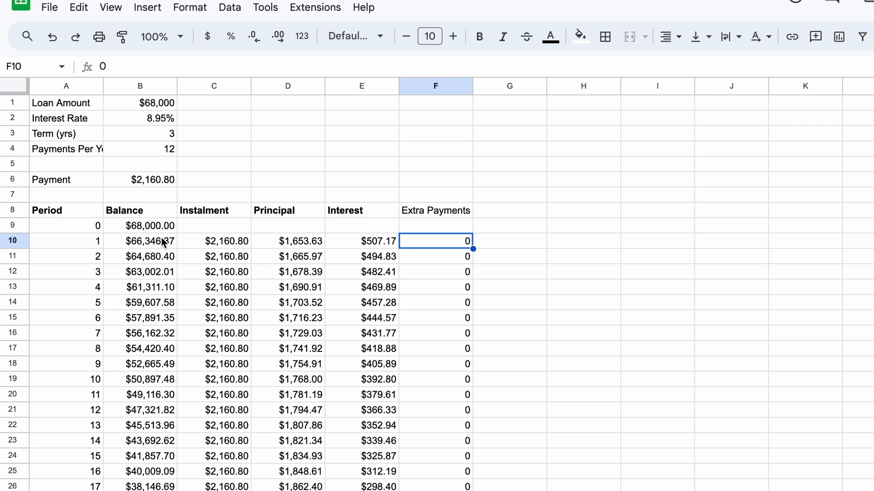
{"action": "type", "text": "=B9-D10-F10"}
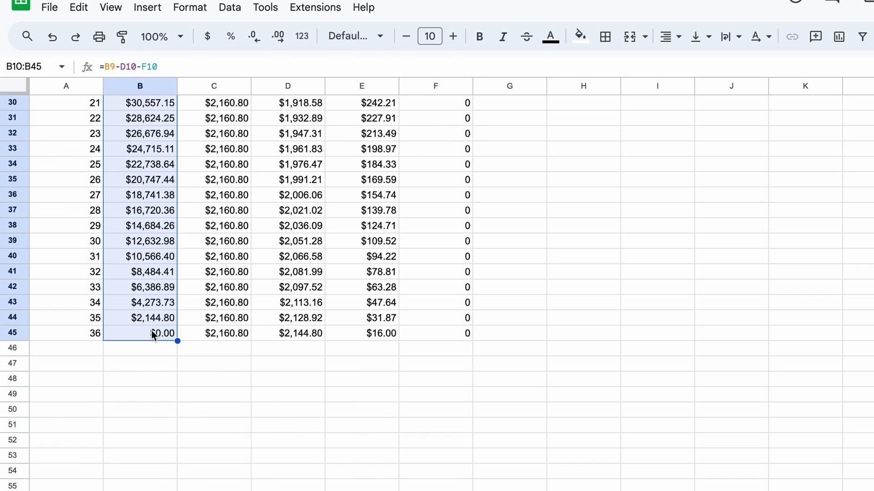
{"action": "scroll", "scroll_direction": "up", "scroll_amount": 3}
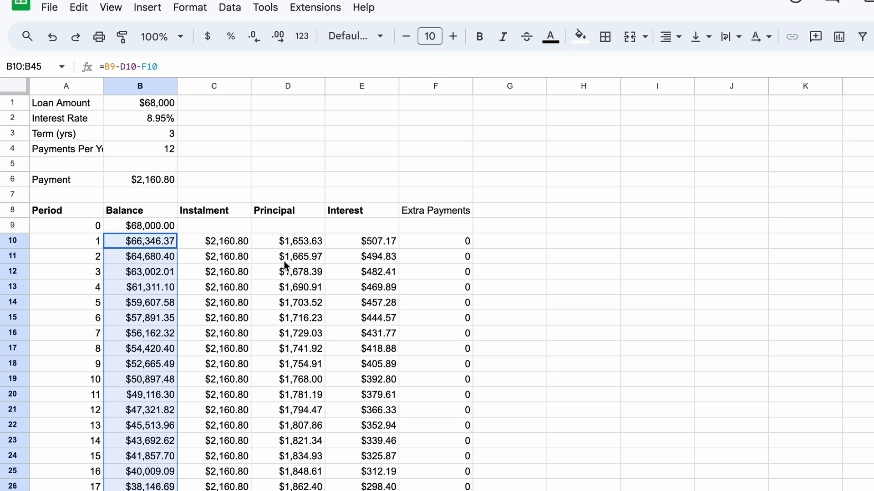
{"action": "left_click", "coordinate": [509, 241]}
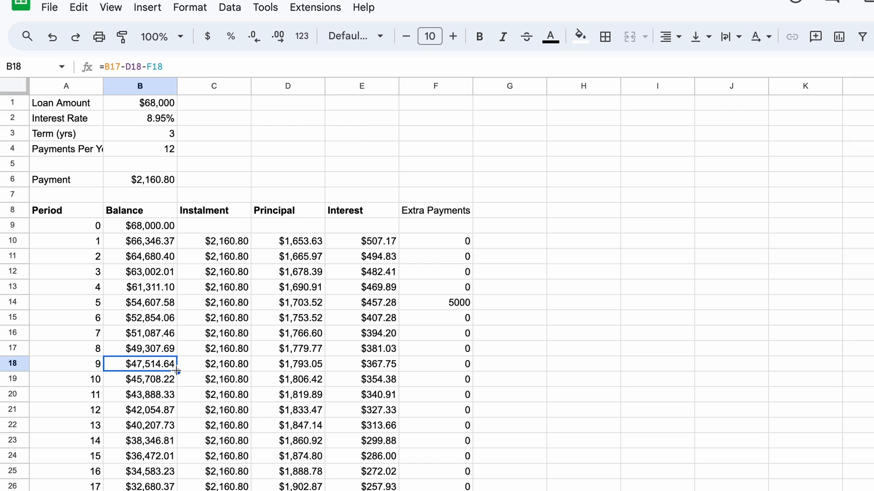
{"action": "scroll", "scroll_direction": "down", "scroll_amount": 3}
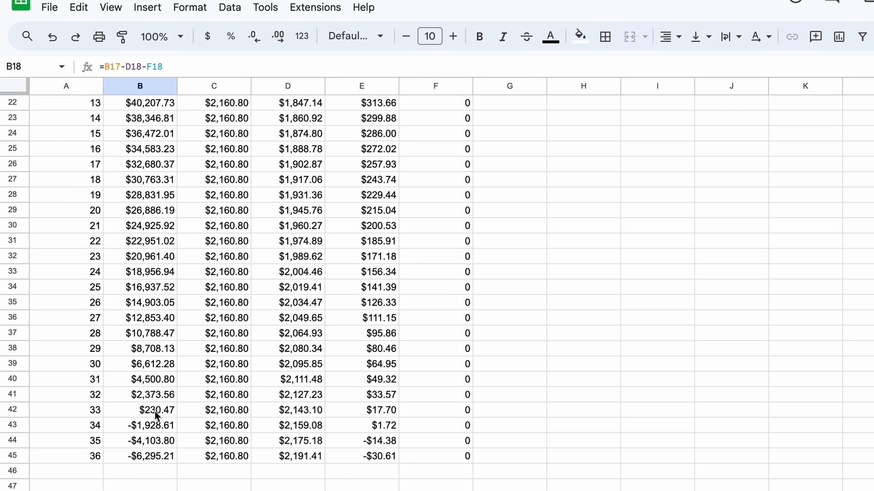
{"action": "left_click", "coordinate": [139, 410]}
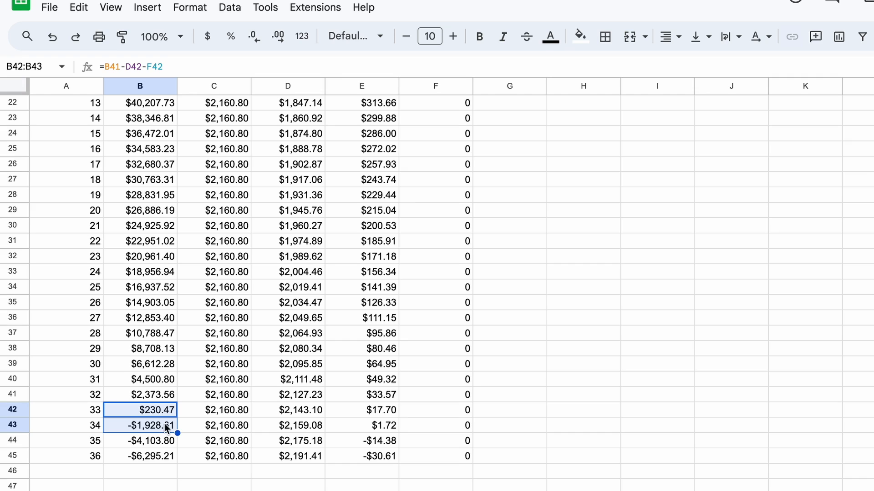
{"action": "mouse_move", "coordinate": [117, 417]}
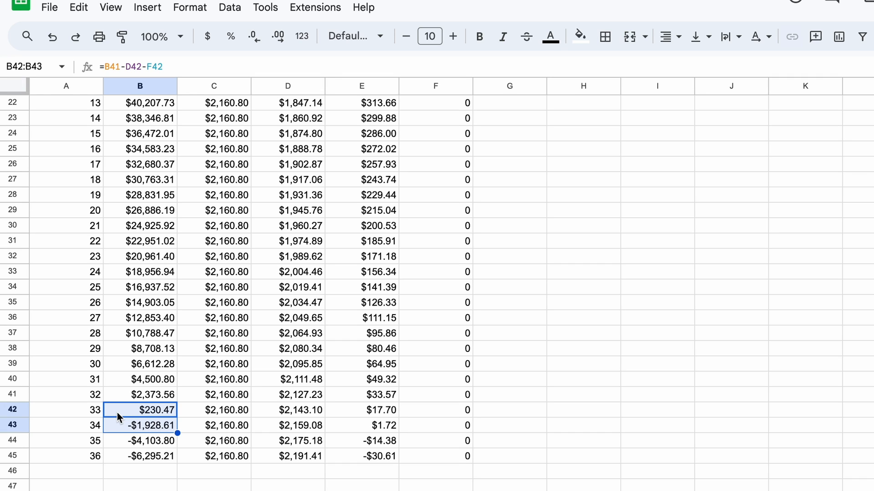
{"action": "mouse_move", "coordinate": [109, 429]}
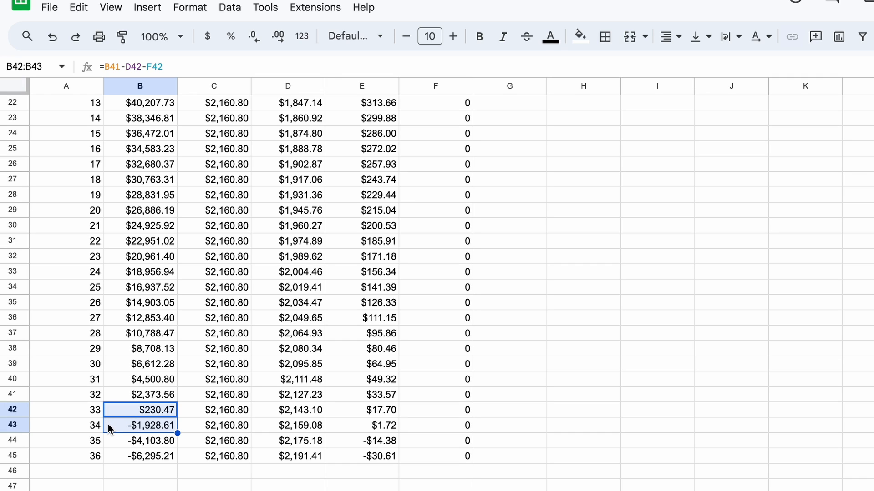
{"action": "mouse_move", "coordinate": [109, 451]}
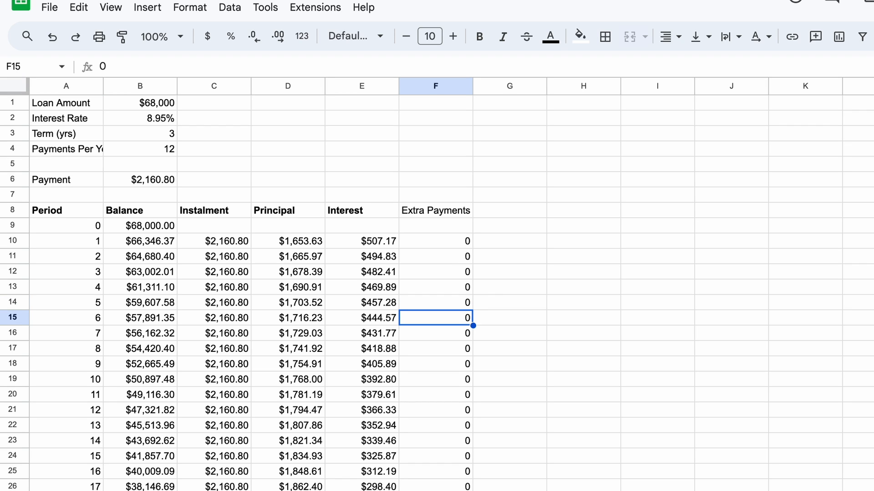
Set payments per year in B4 to 26, making the payment $995.56 with periods to 78.
{"action": "left_click", "coordinate": [139, 149]}
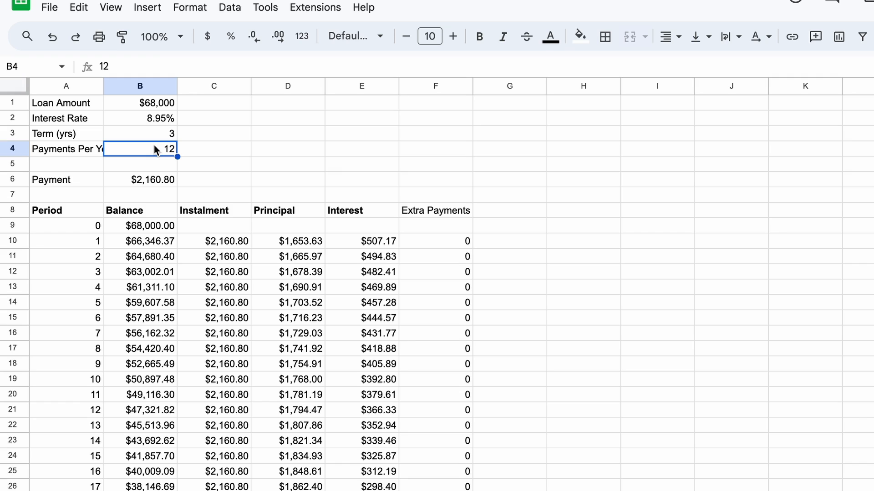
{"action": "type", "text": "26"}
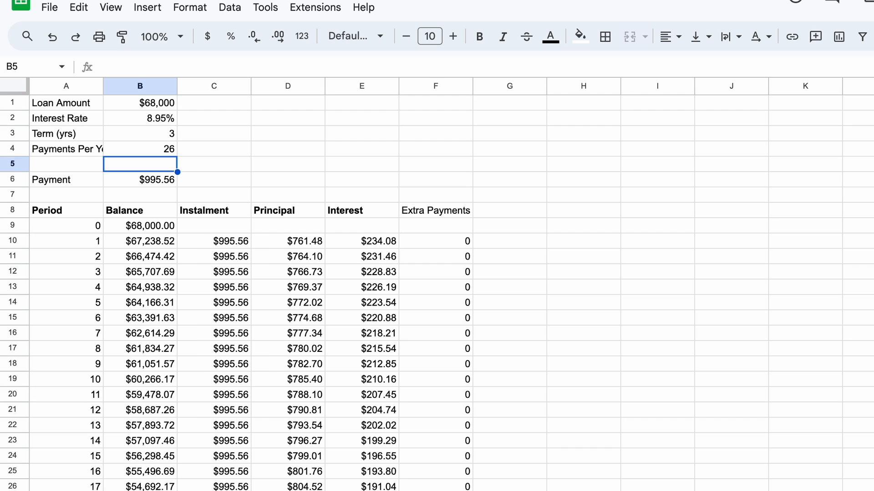
{"action": "scroll", "scroll_direction": "down", "scroll_amount": 3}
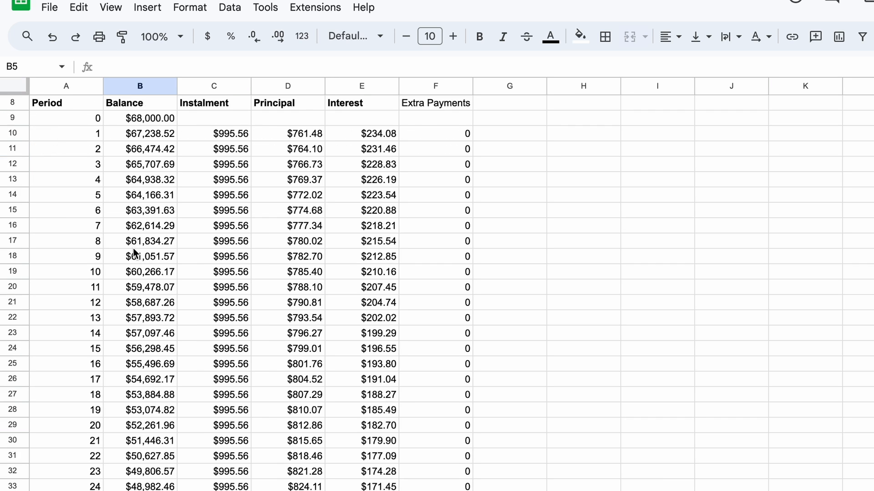
{"action": "scroll", "scroll_direction": "down", "scroll_amount": 3}
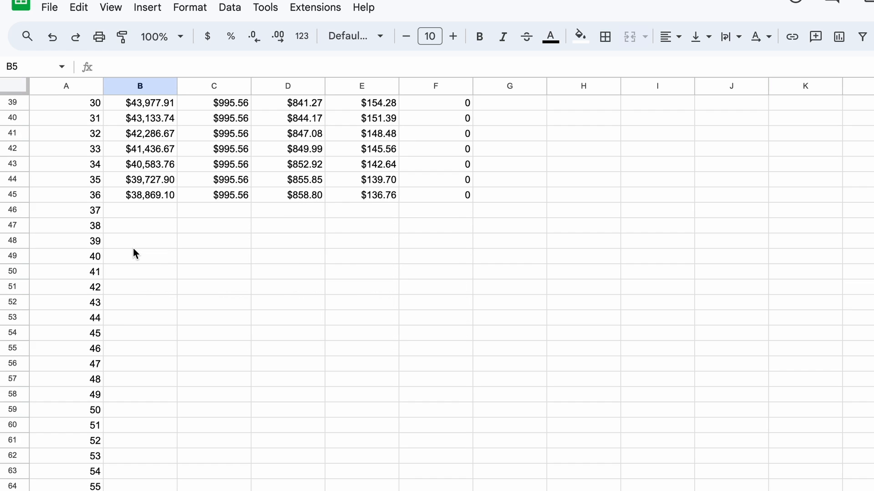
{"action": "scroll", "scroll_direction": "down", "scroll_amount": 3}
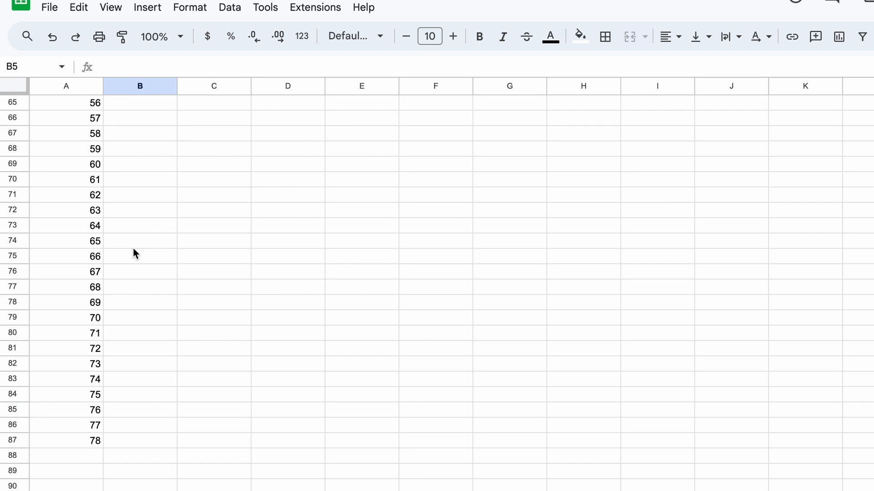
Check that the period 78 balance in B87 reaches $0.00.
{"action": "scroll", "scroll_direction": "up", "scroll_amount": 3}
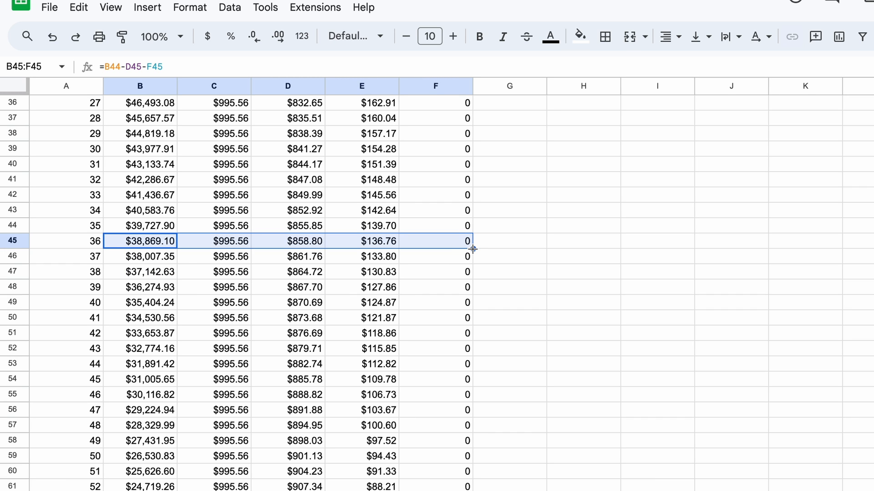
{"action": "scroll", "scroll_direction": "down", "scroll_amount": 3}
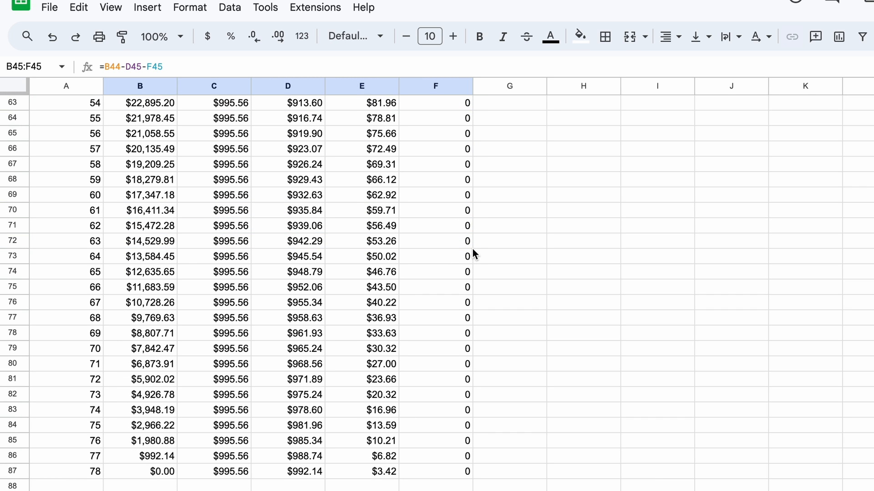
{"action": "left_click", "coordinate": [139, 471]}
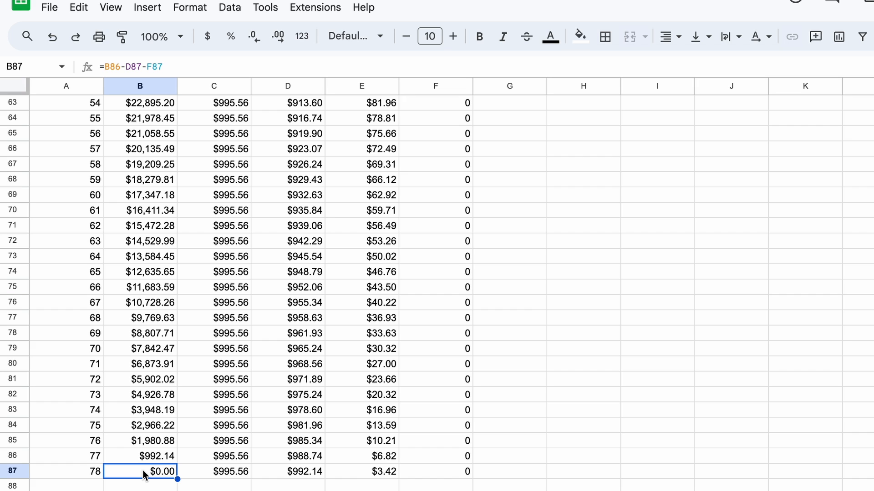